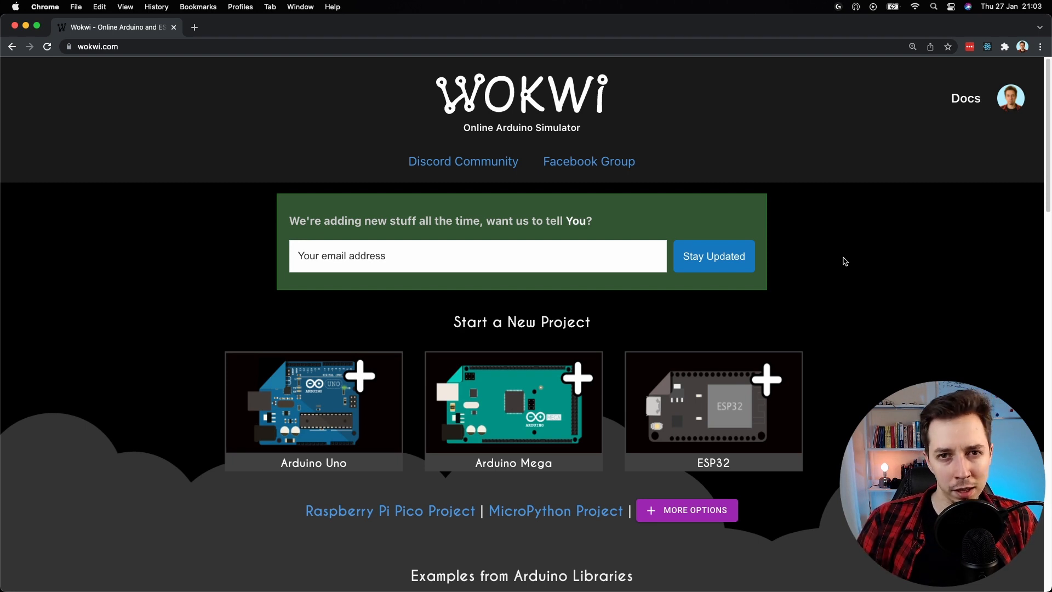
mouse_move(321, 101)
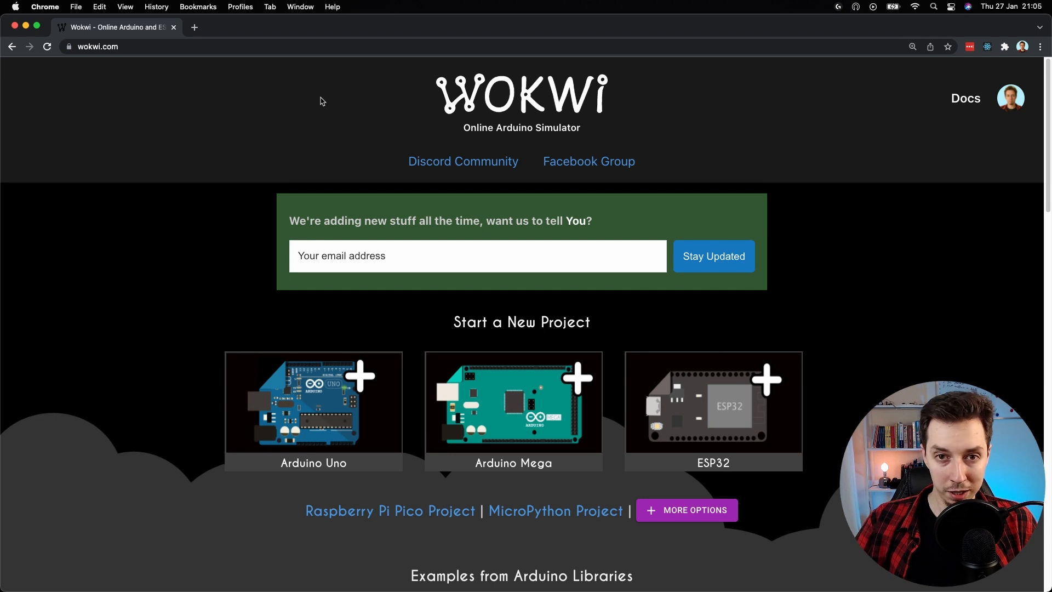
mouse_move(340, 109)
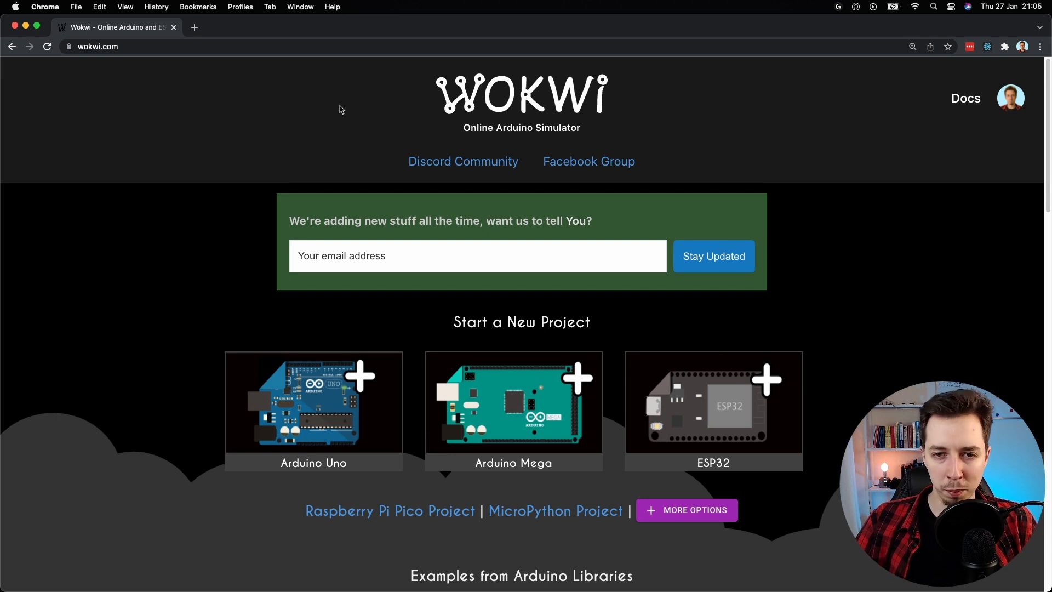
mouse_move(527, 125)
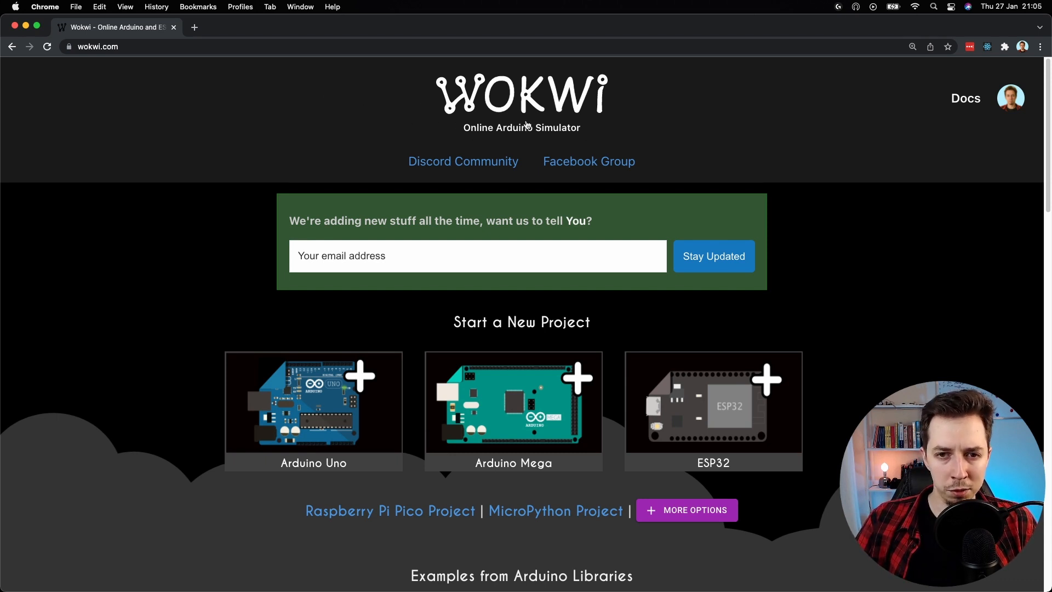
mouse_move(603, 101)
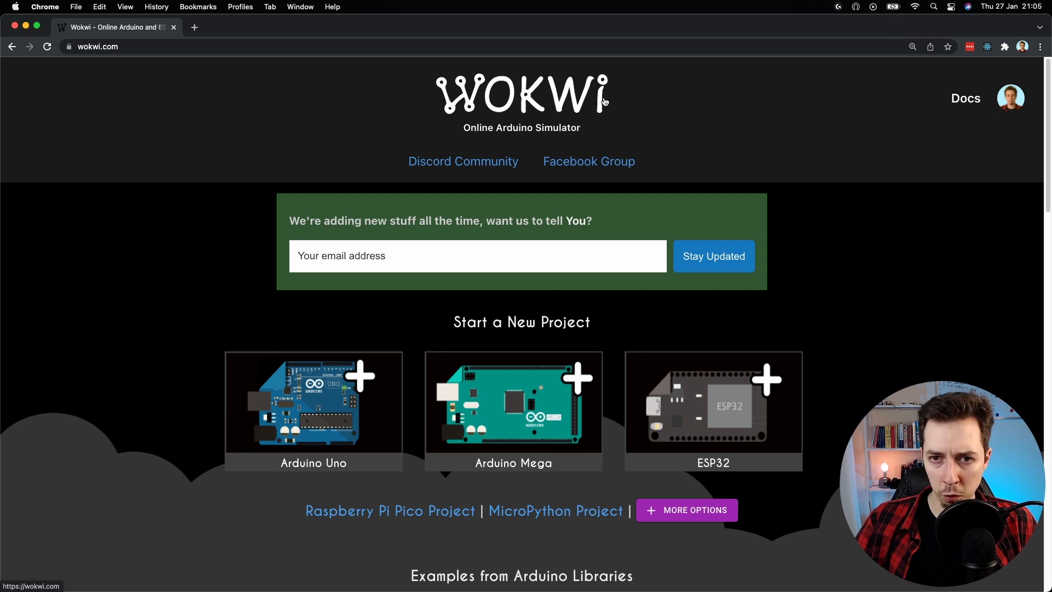
mouse_move(235, 129)
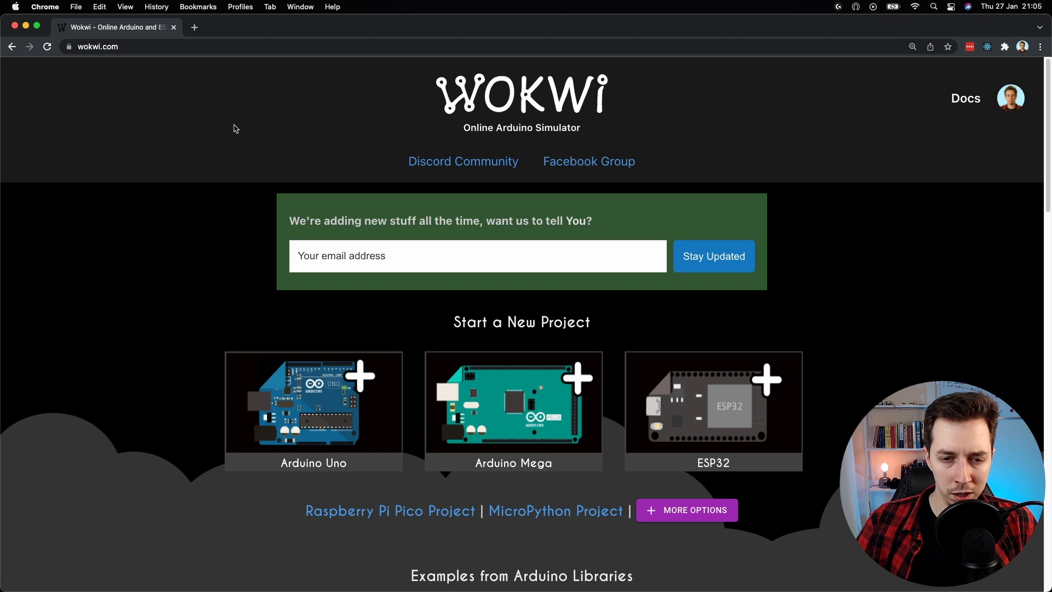
mouse_move(236, 180)
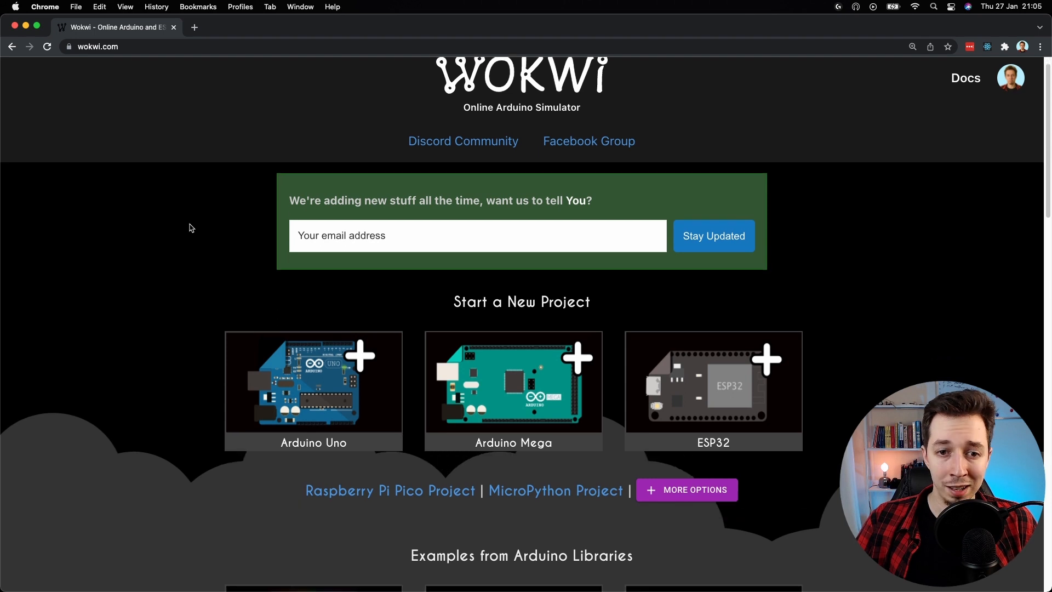
mouse_move(160, 243)
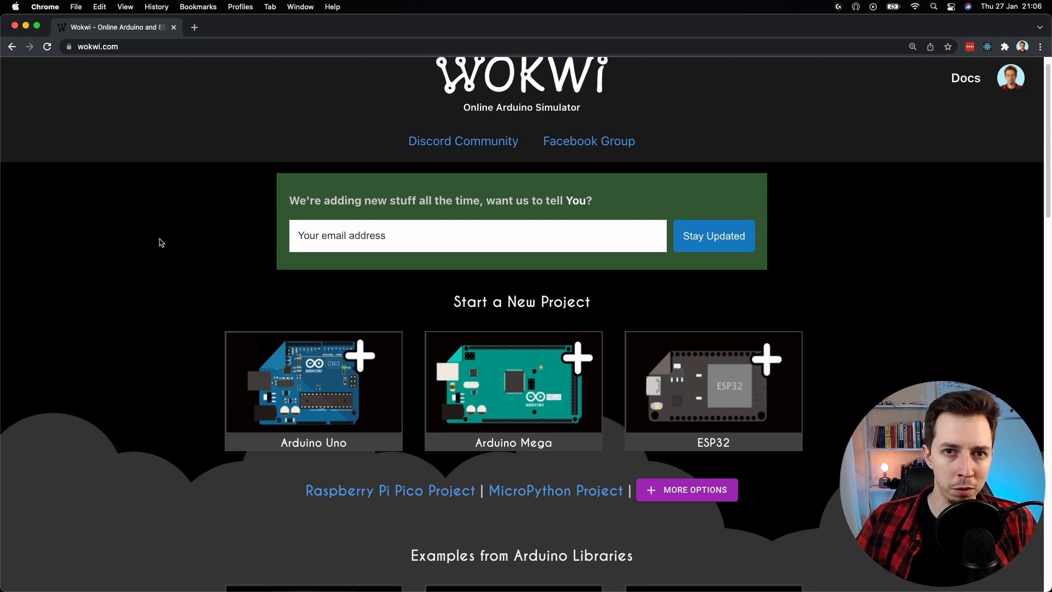
mouse_move(173, 246)
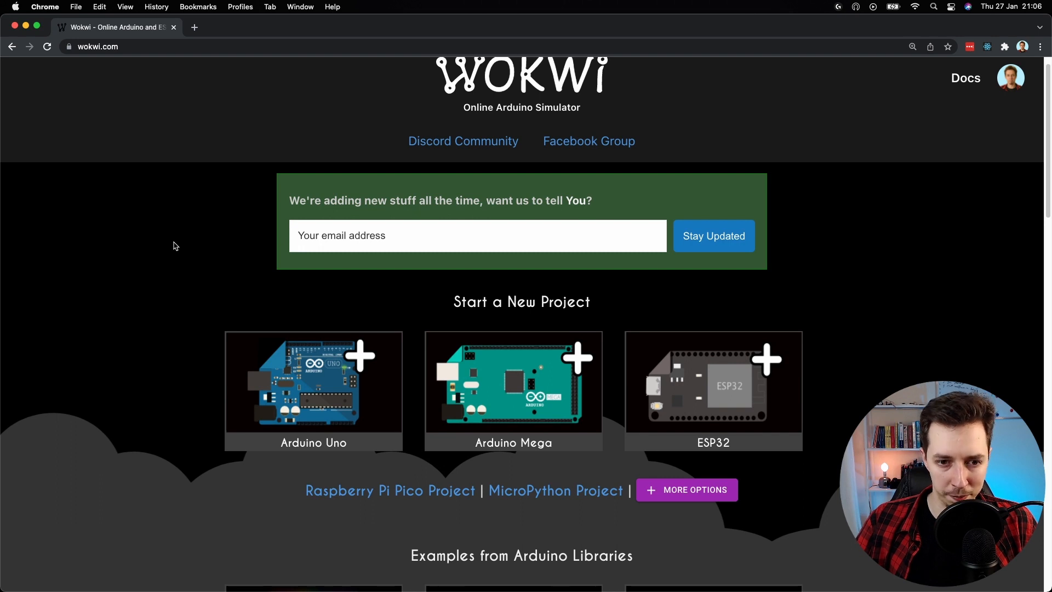
mouse_move(455, 151)
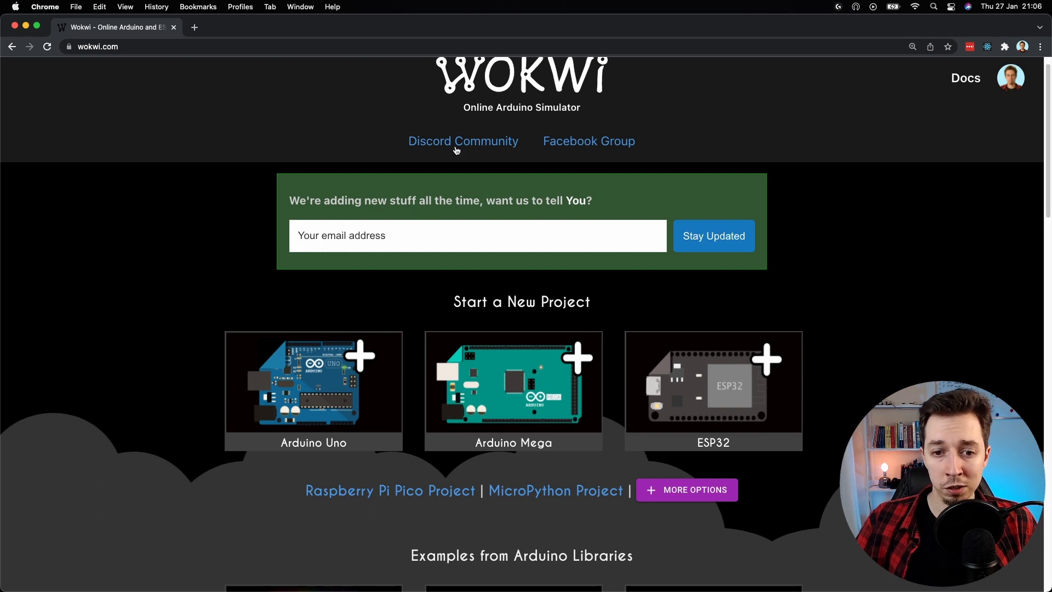
Start a new Arduino Uno project in Wokwi
scroll(down, 3)
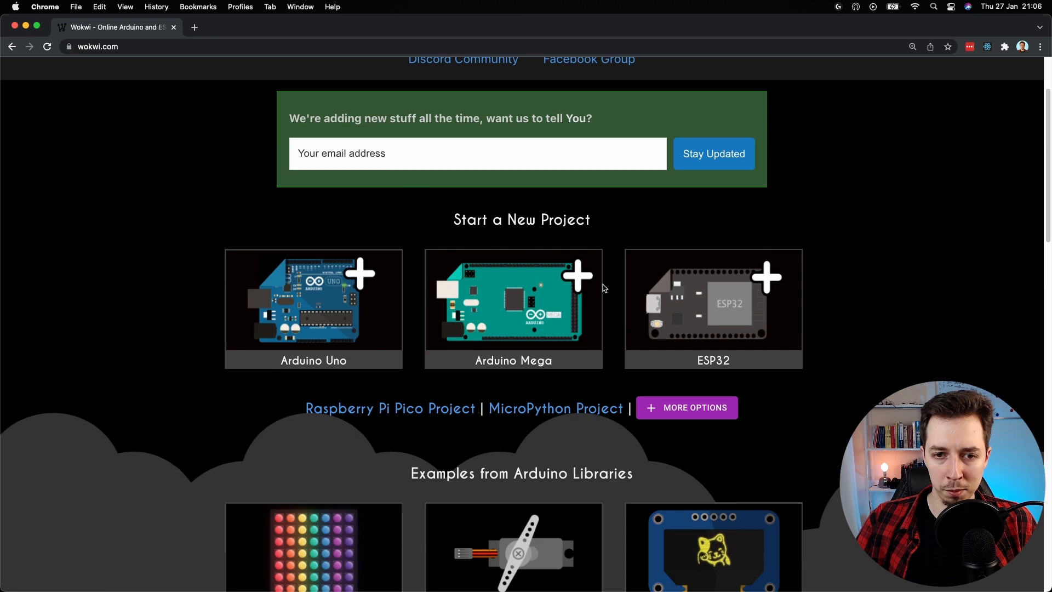
scroll(down, 3)
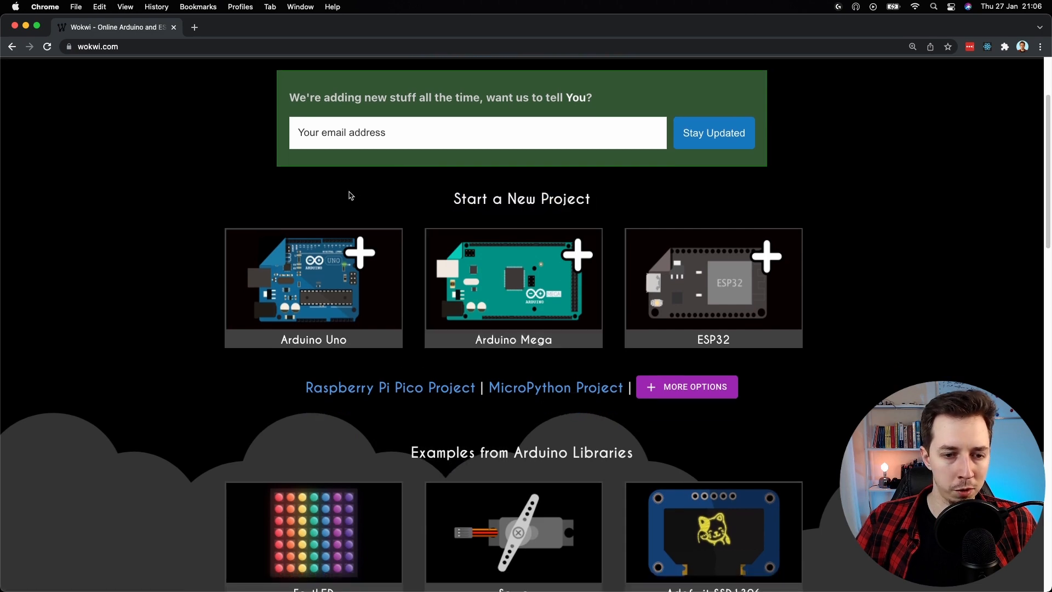
scroll(down, 3)
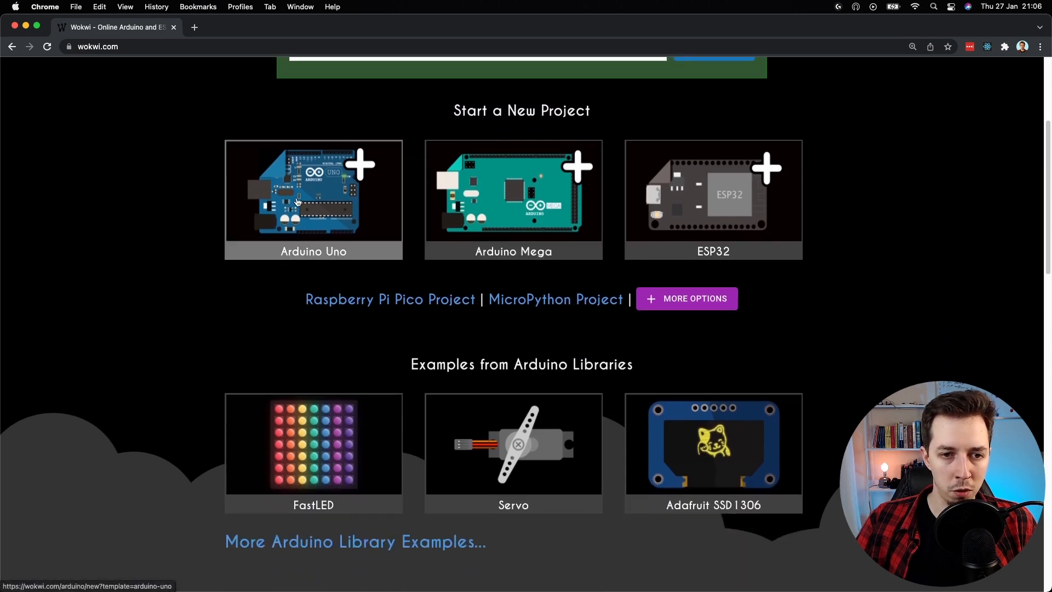
mouse_move(313, 200)
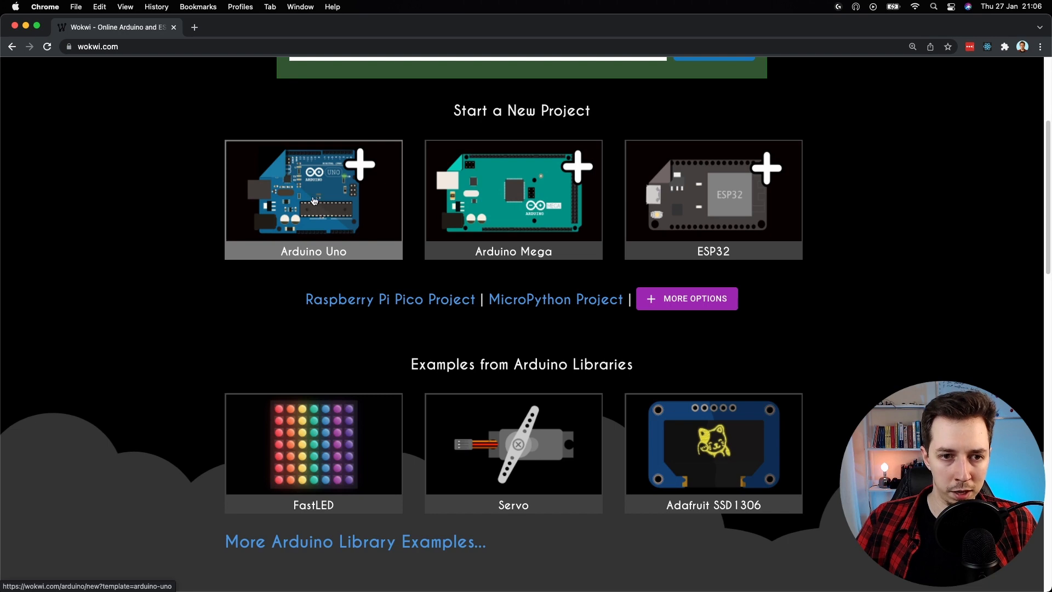
click(313, 200)
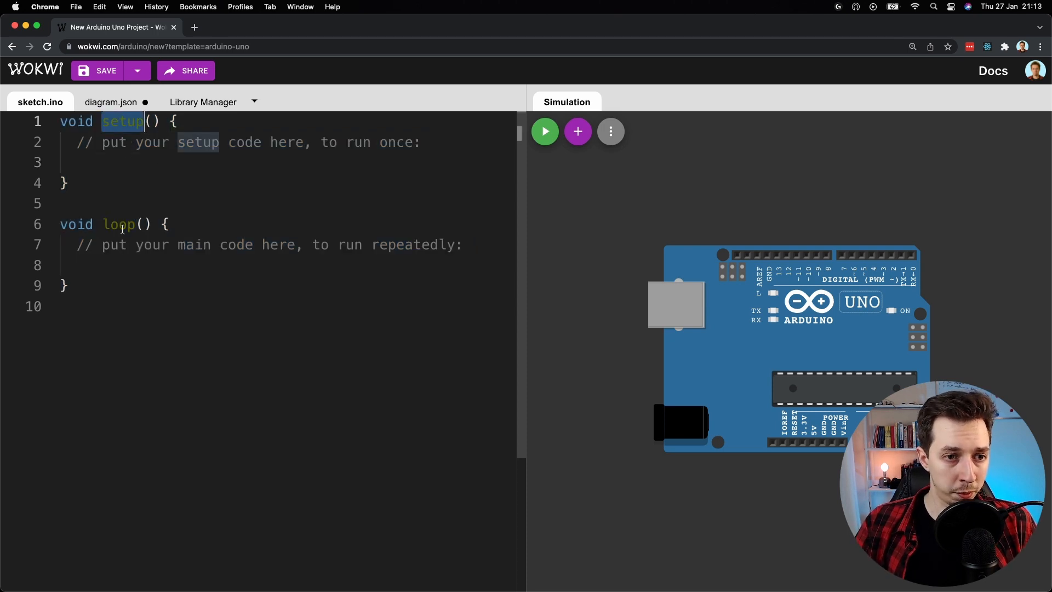
Review the template sketch's setup and loop functions and their placeholder comments
double_click(119, 223)
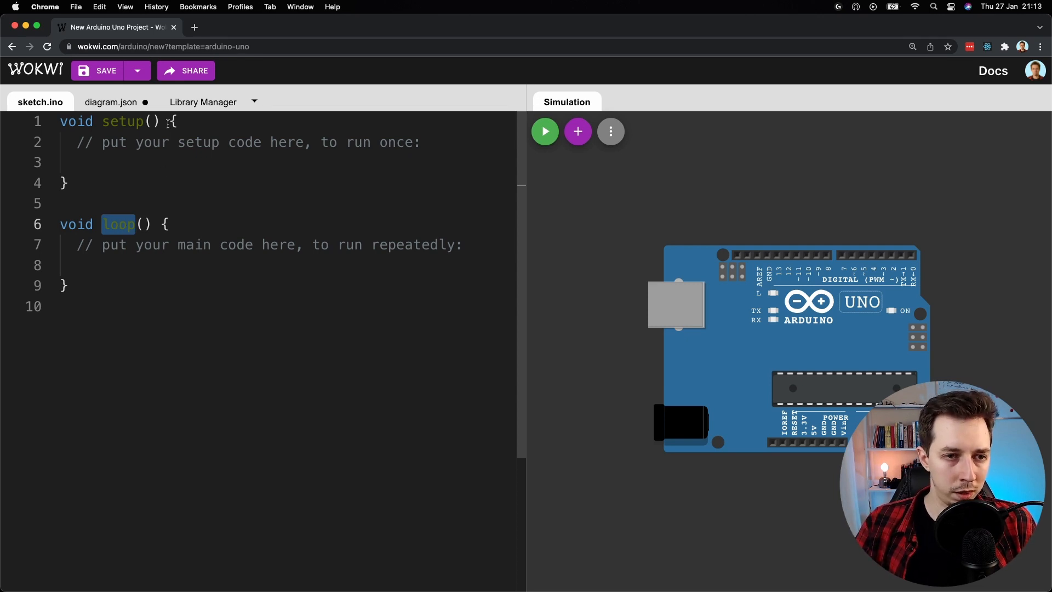
click(163, 225)
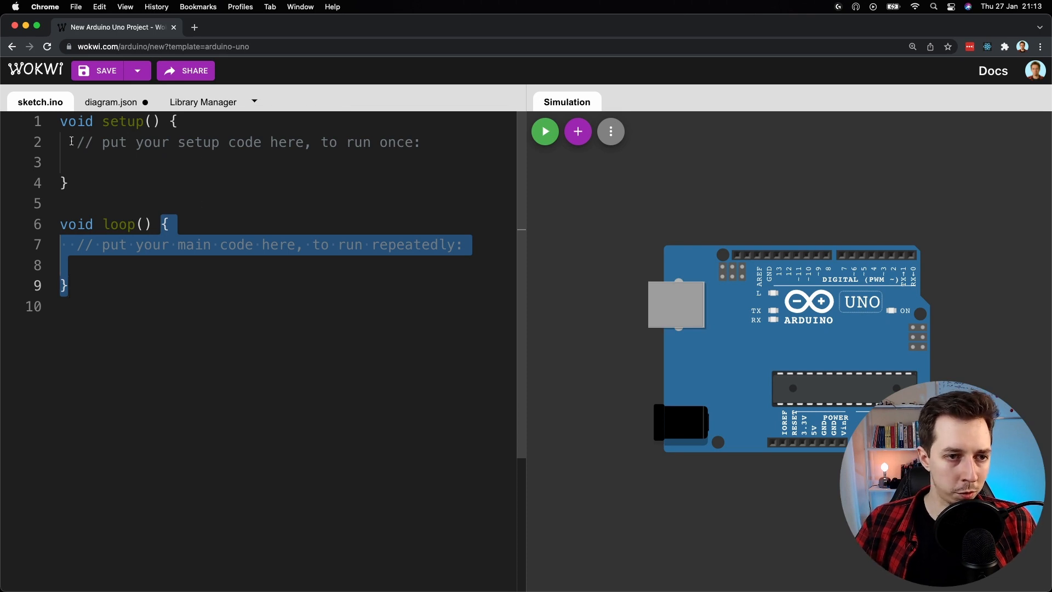
click(349, 142)
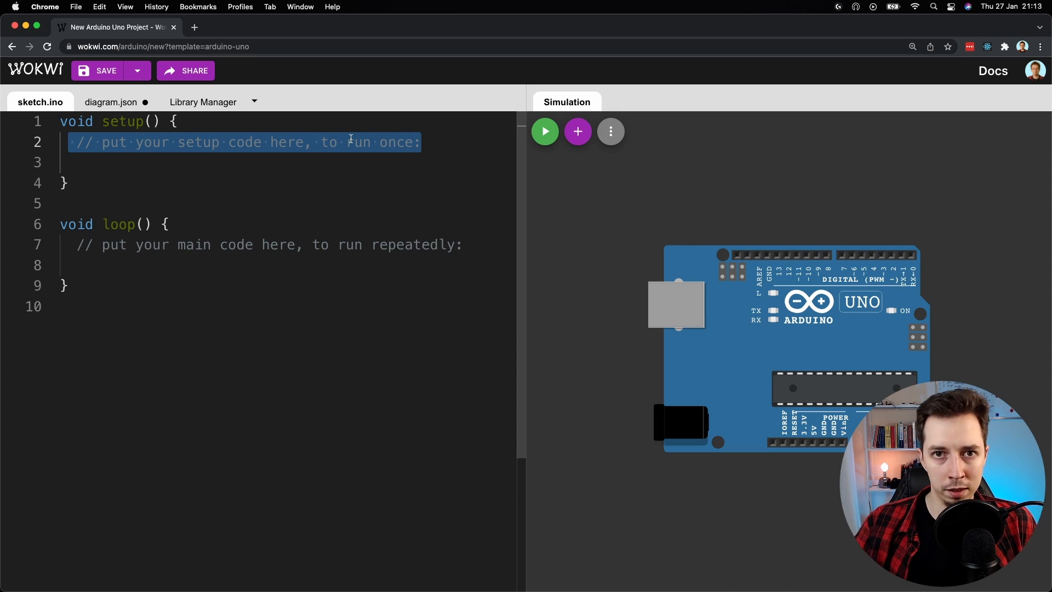
mouse_move(782, 230)
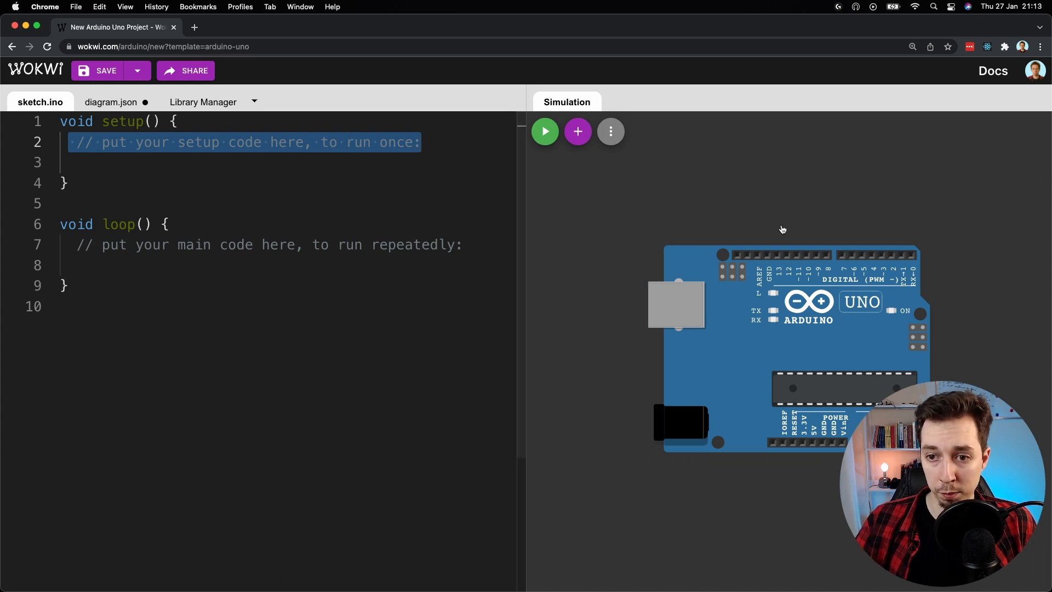
mouse_move(256, 158)
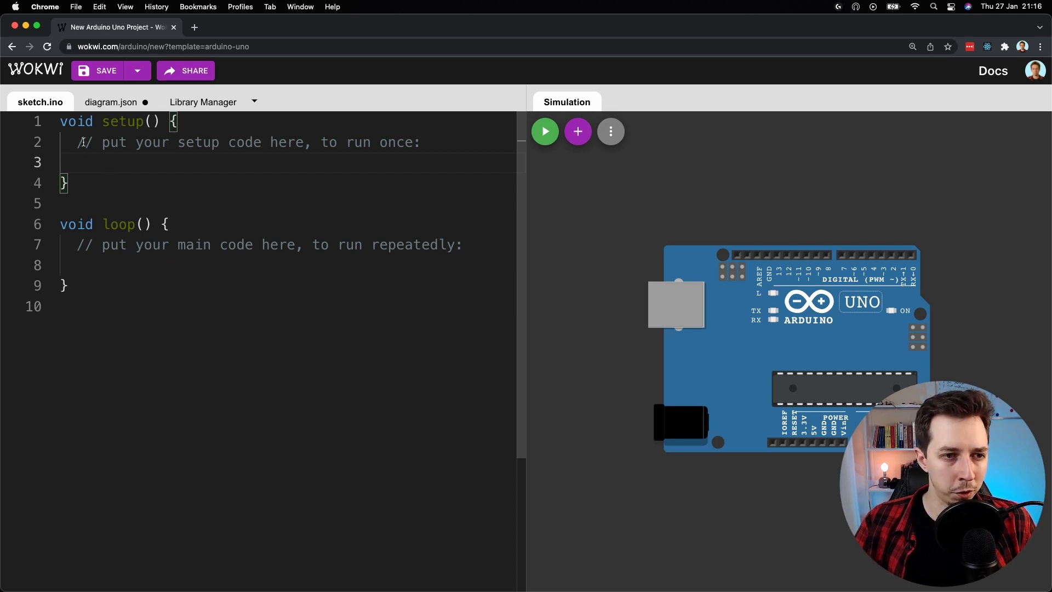
double_click(76, 224)
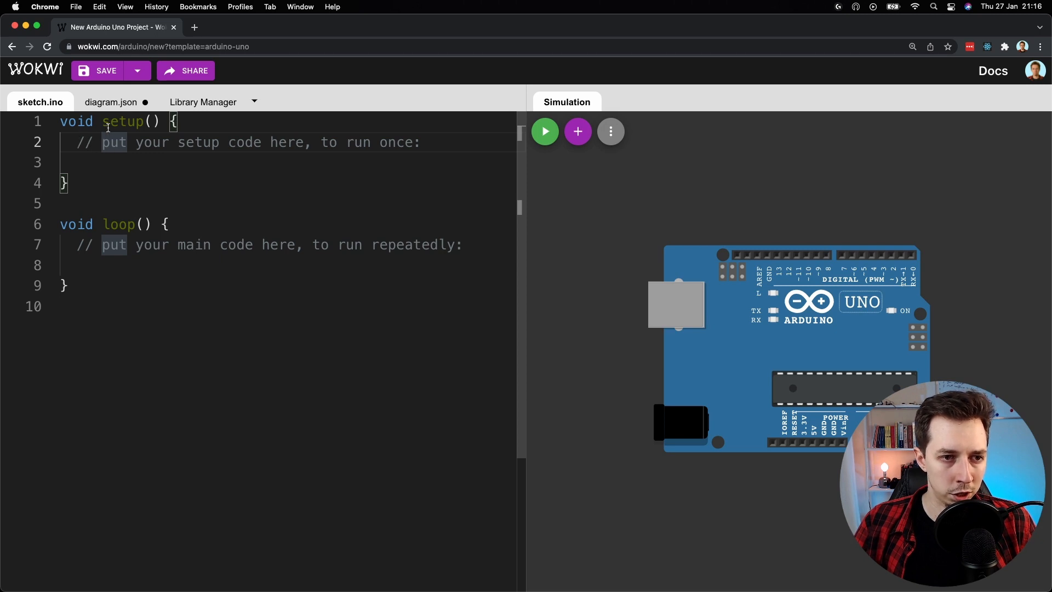
double_click(118, 224)
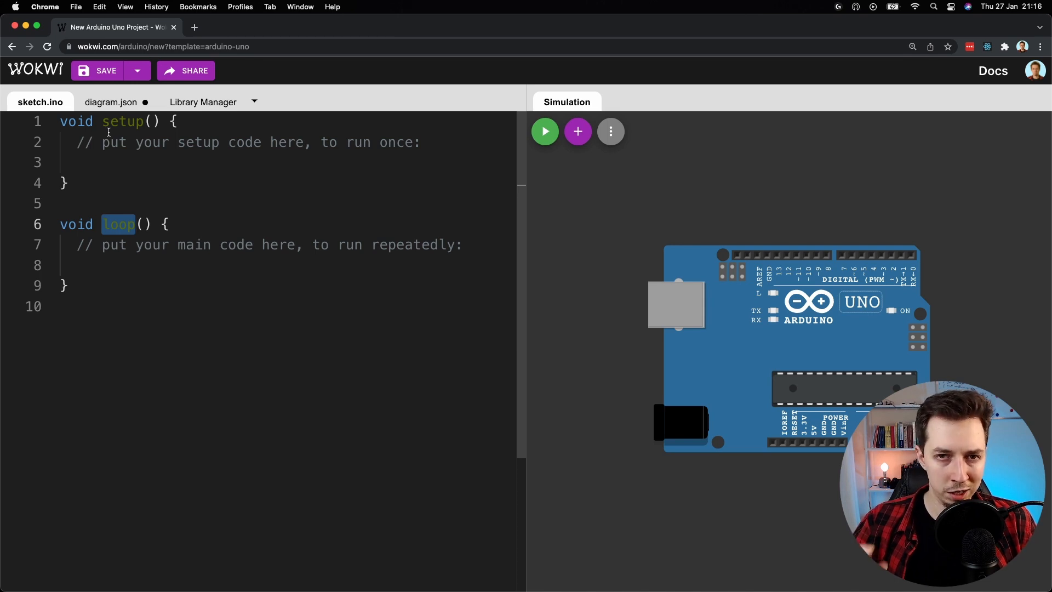
mouse_move(114, 138)
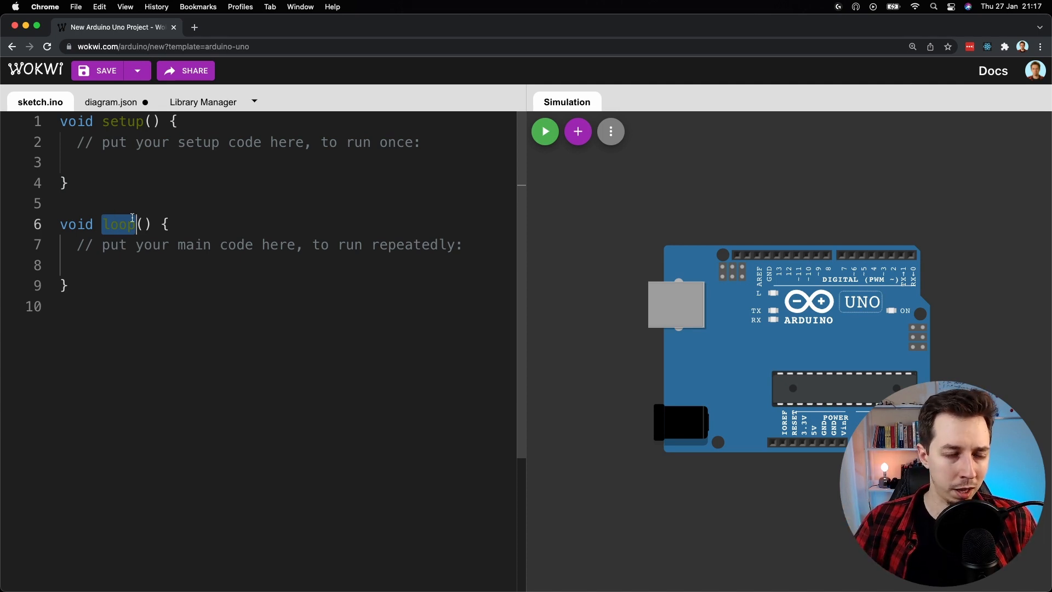
click(132, 183)
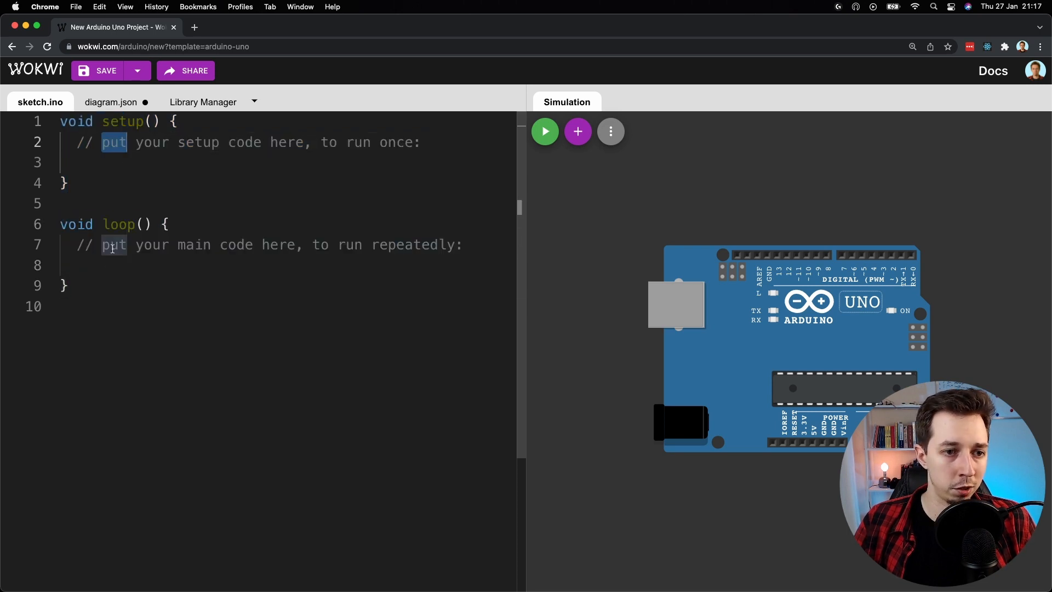
click(128, 245)
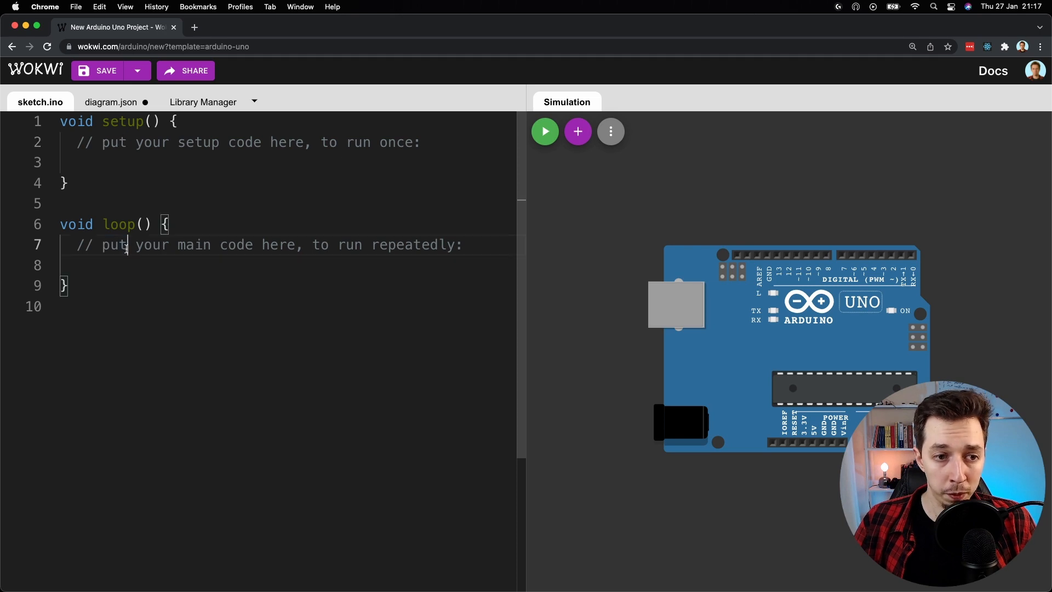
double_click(114, 244)
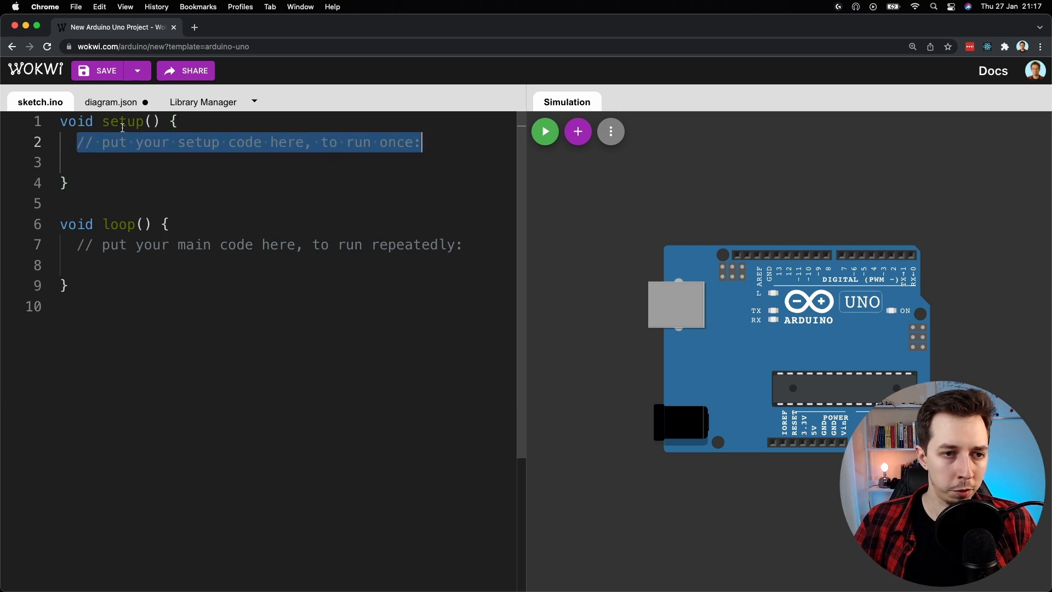
mouse_move(380, 143)
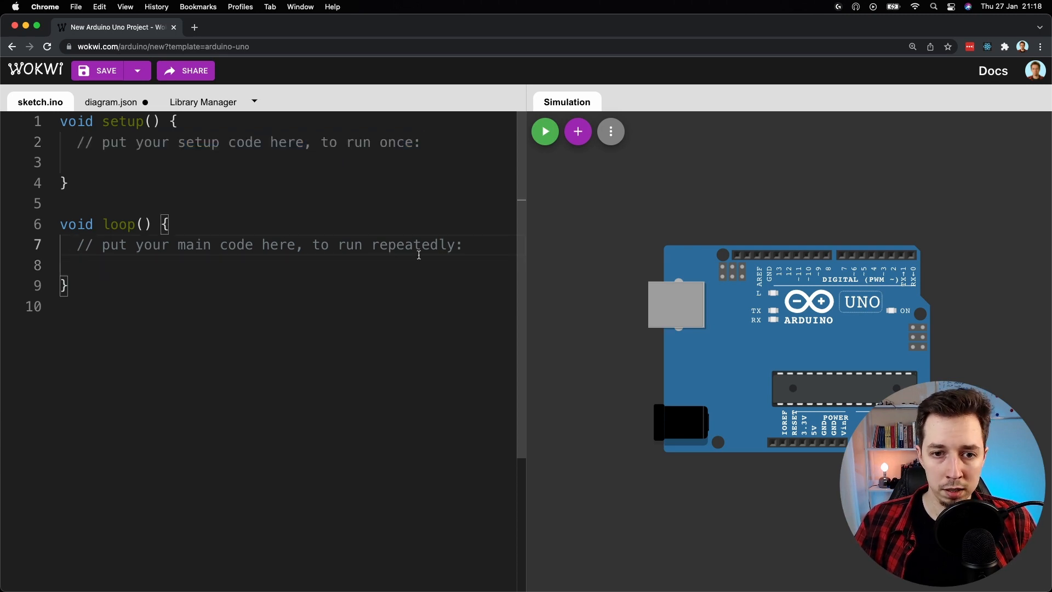
triple_click(268, 244)
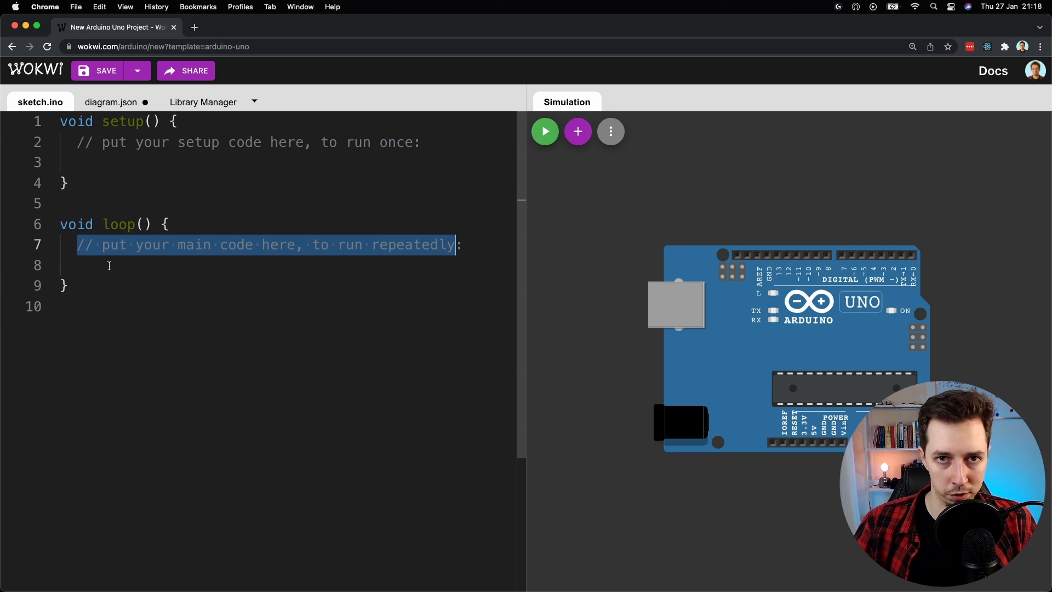
click(133, 303)
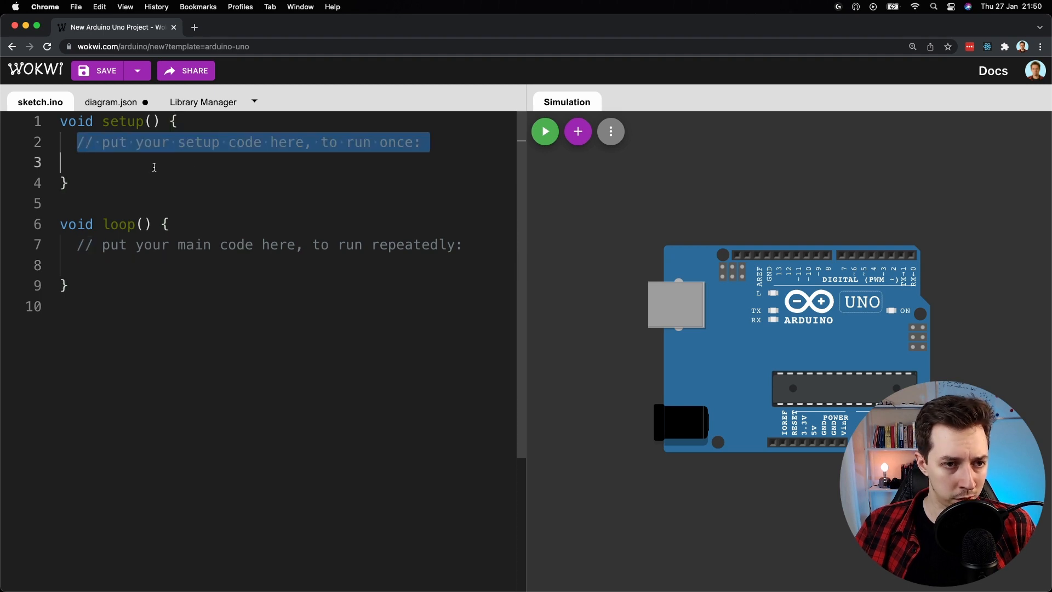
click(153, 162)
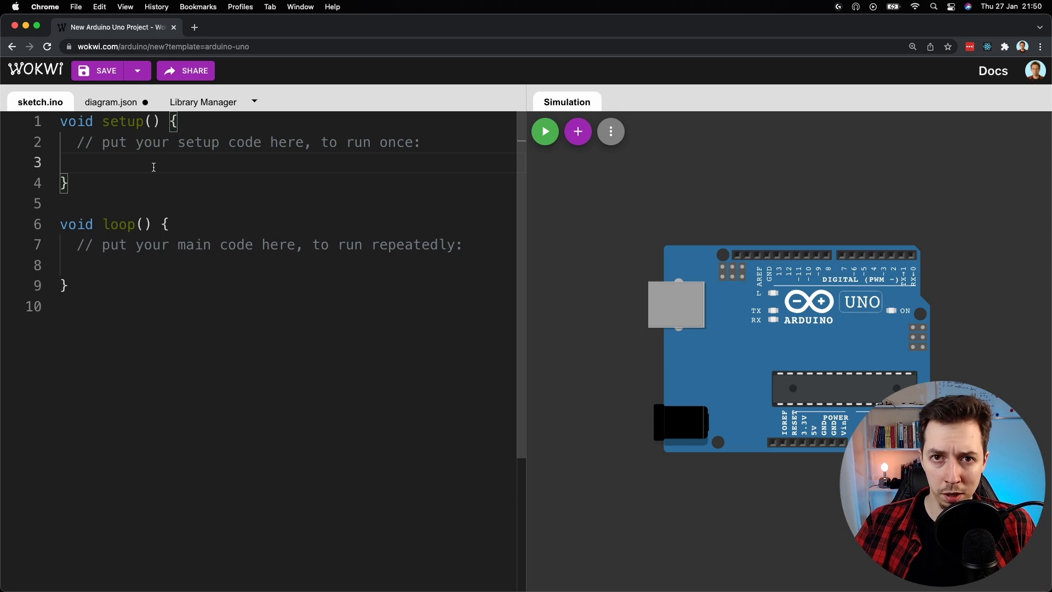
mouse_move(121, 164)
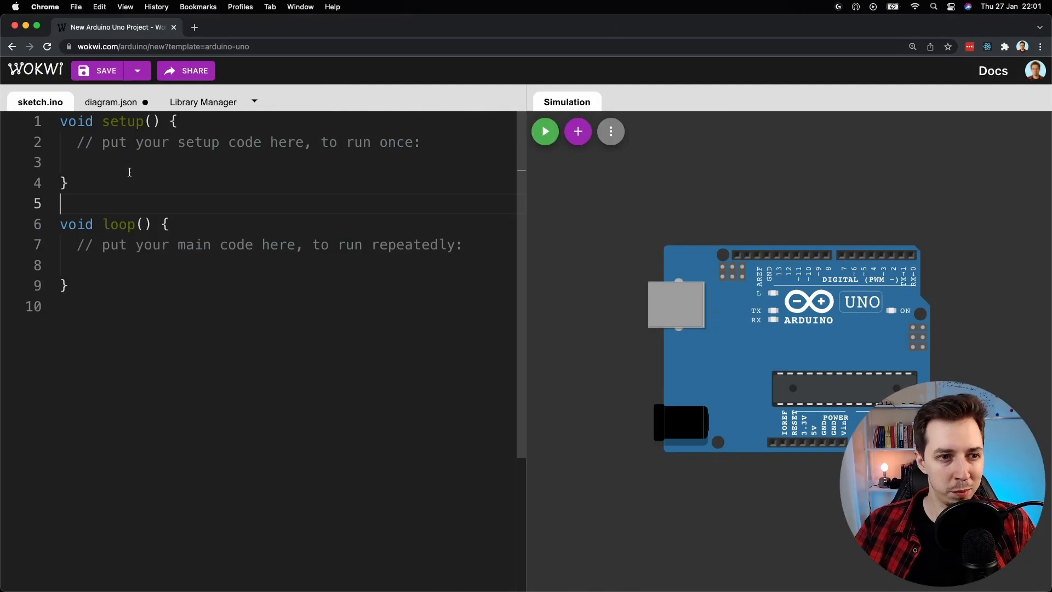
Have setup open serial communication with Serial.begin(115200)
click(78, 142)
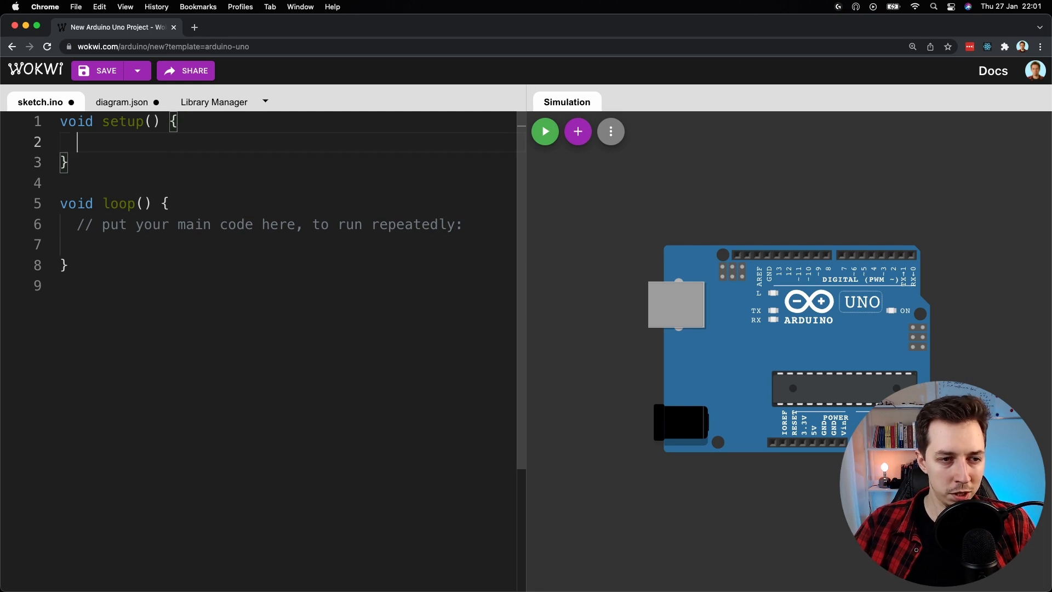
text(Serial)
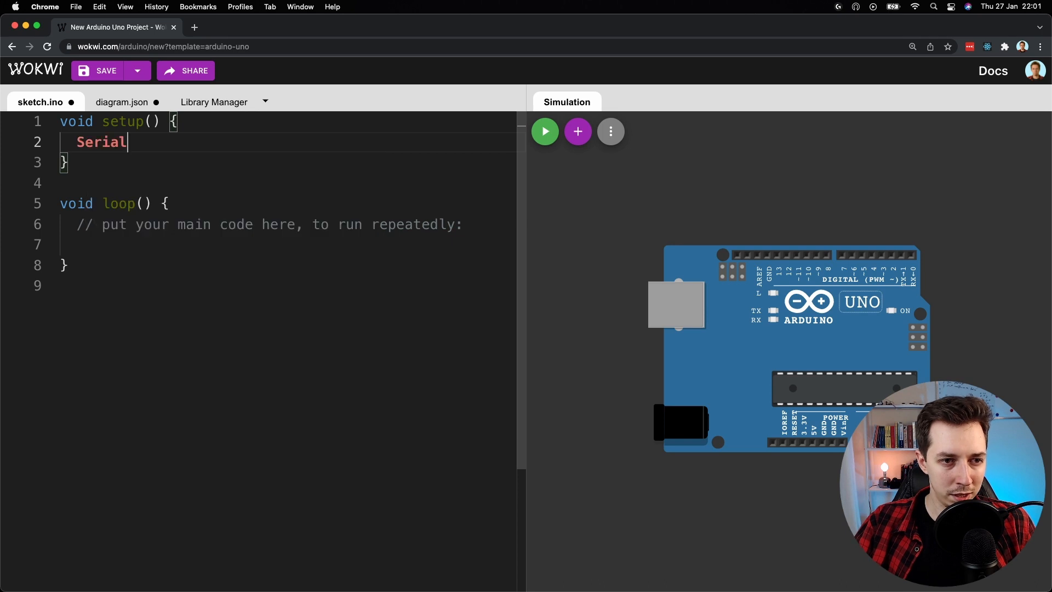
text(.)
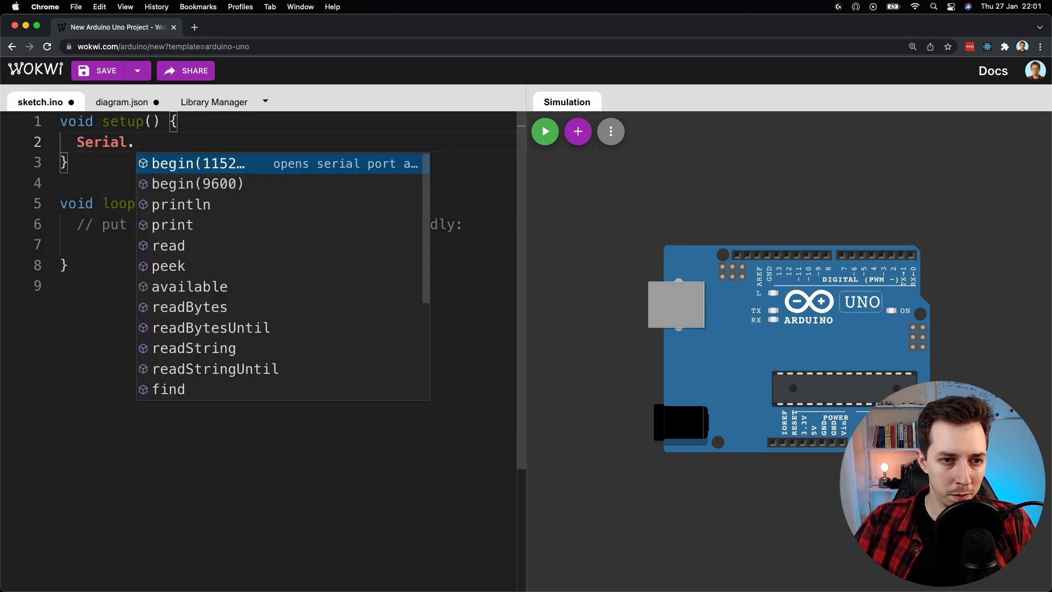
click(199, 163)
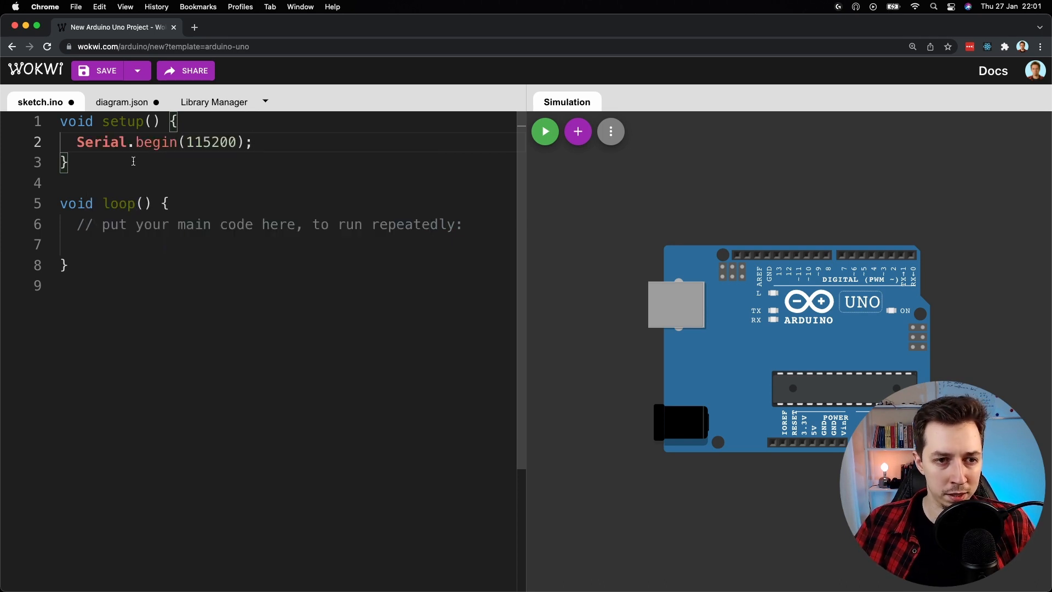
double_click(211, 143)
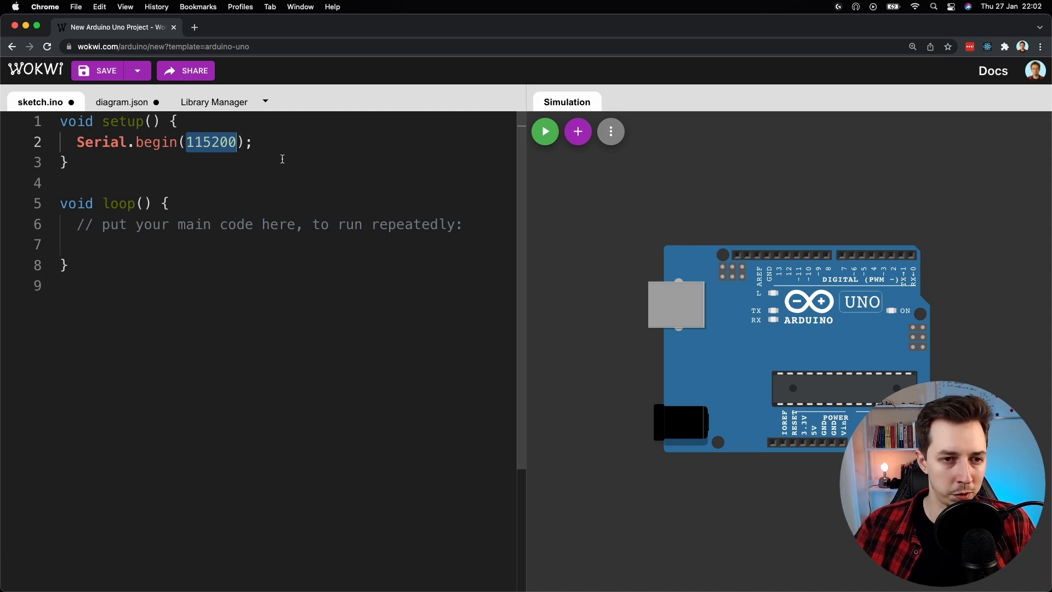
click(262, 141)
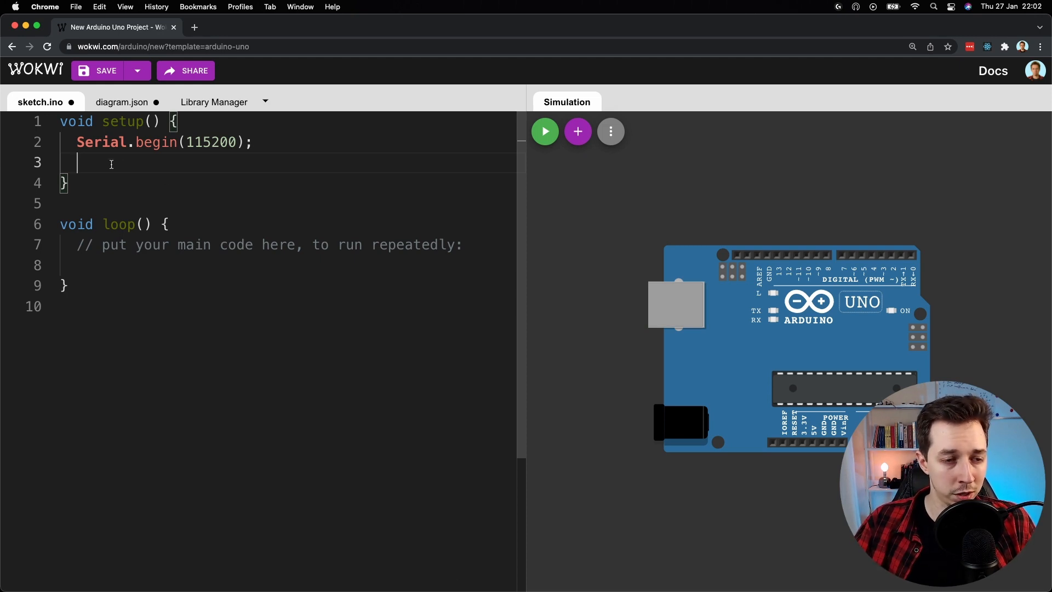
Add Serial.println("hello world") after the begin call in setup
text(Serial)
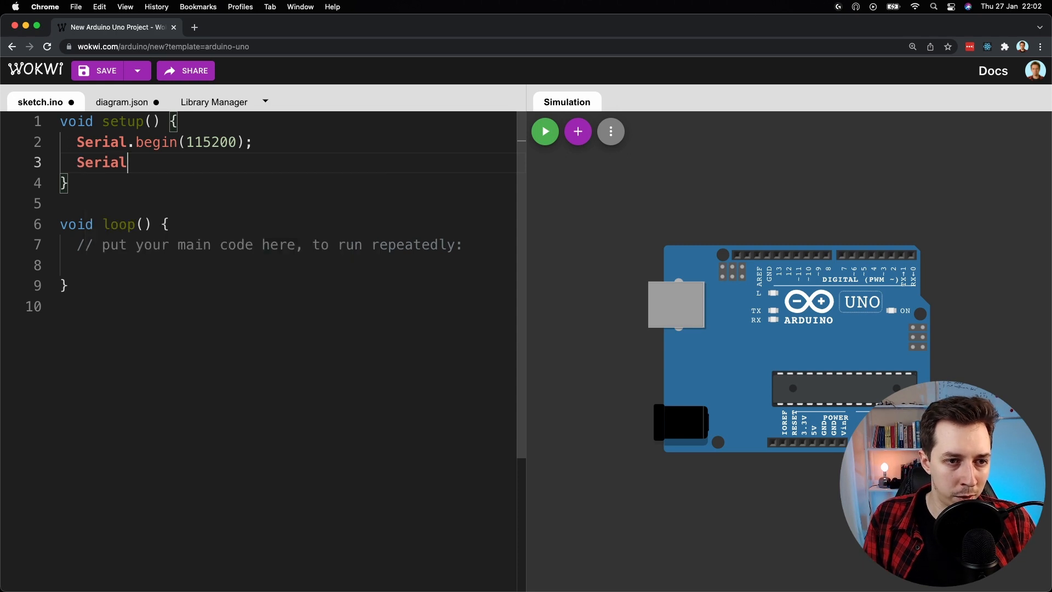
text(.)
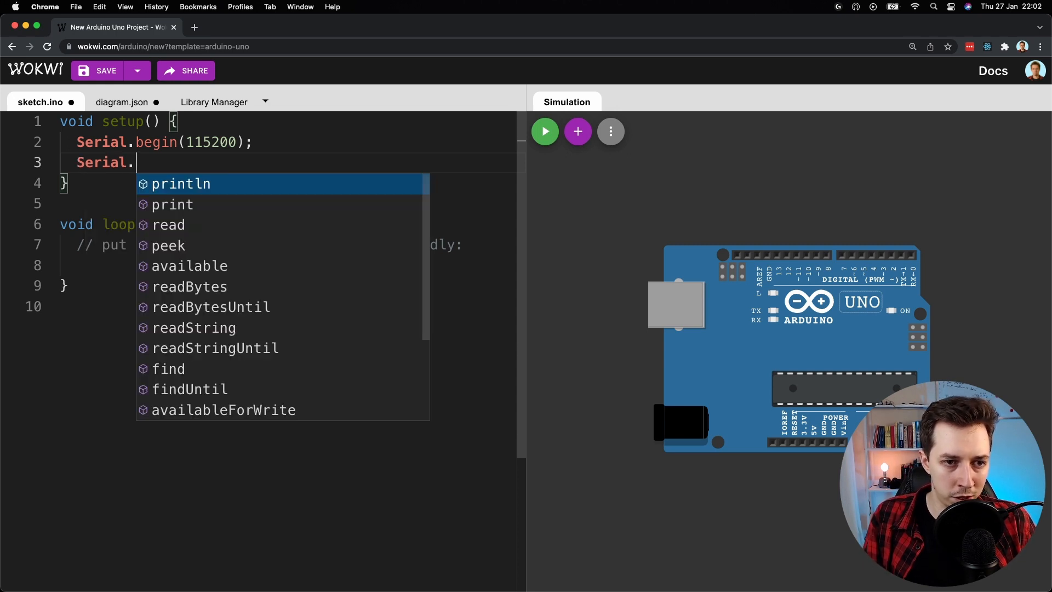
click(181, 183)
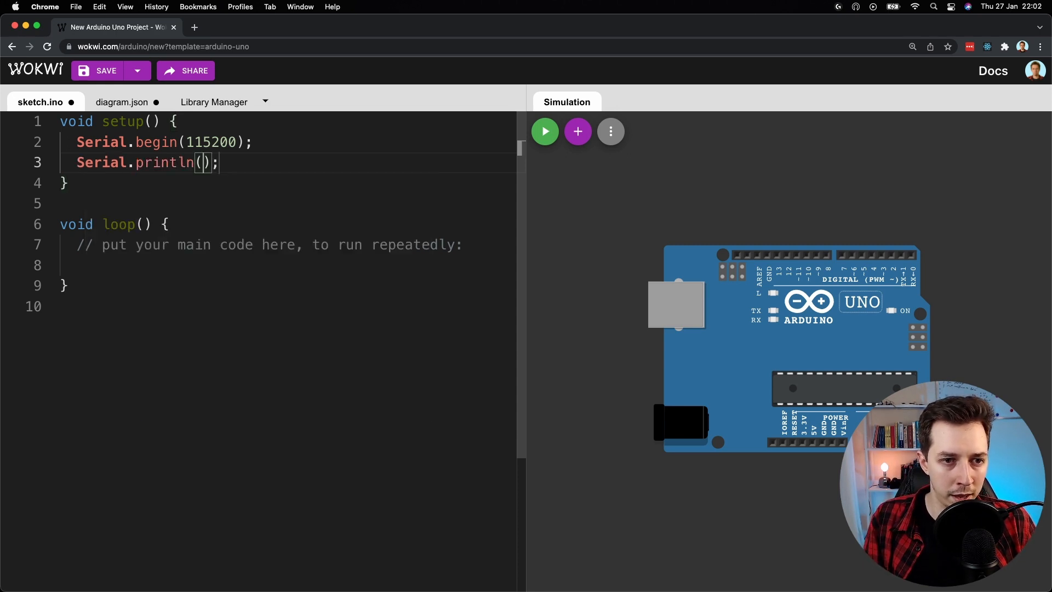
text("")
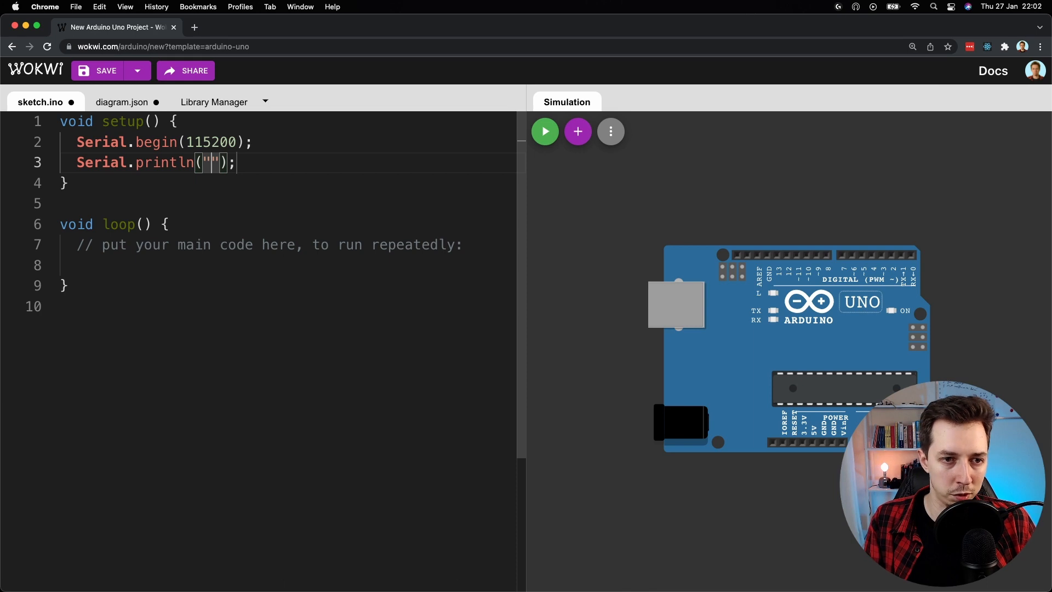
text(hello world)
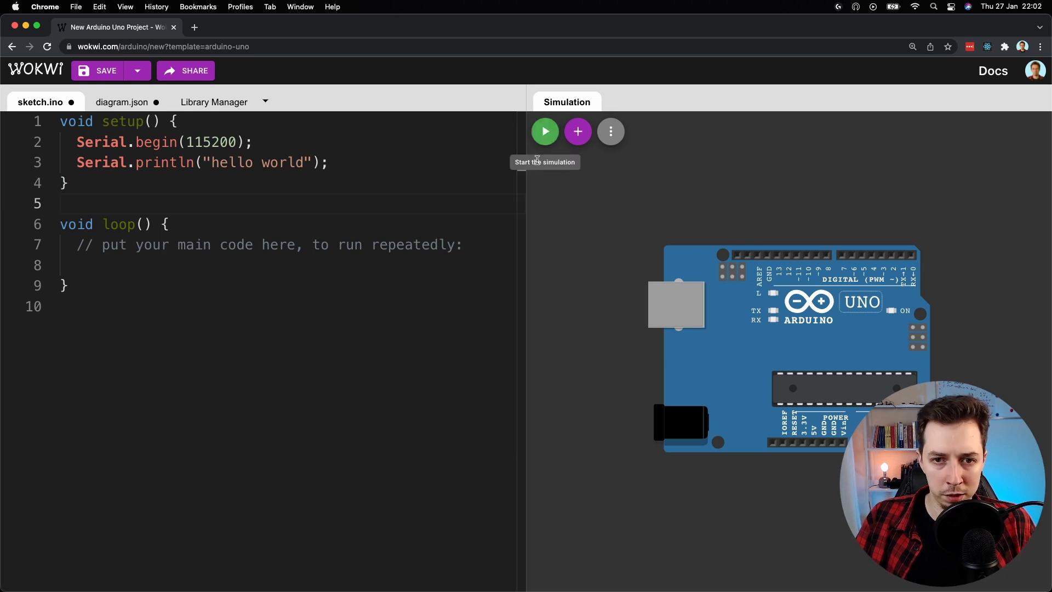
Run the simulation so setup prints "hello world" once in the serial monitor
click(544, 132)
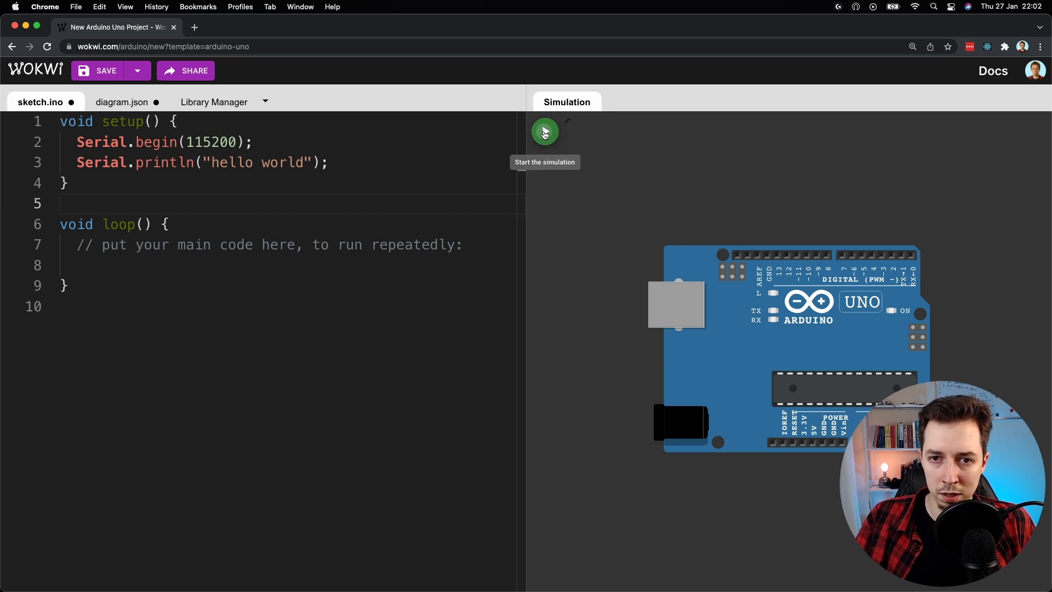
click(544, 131)
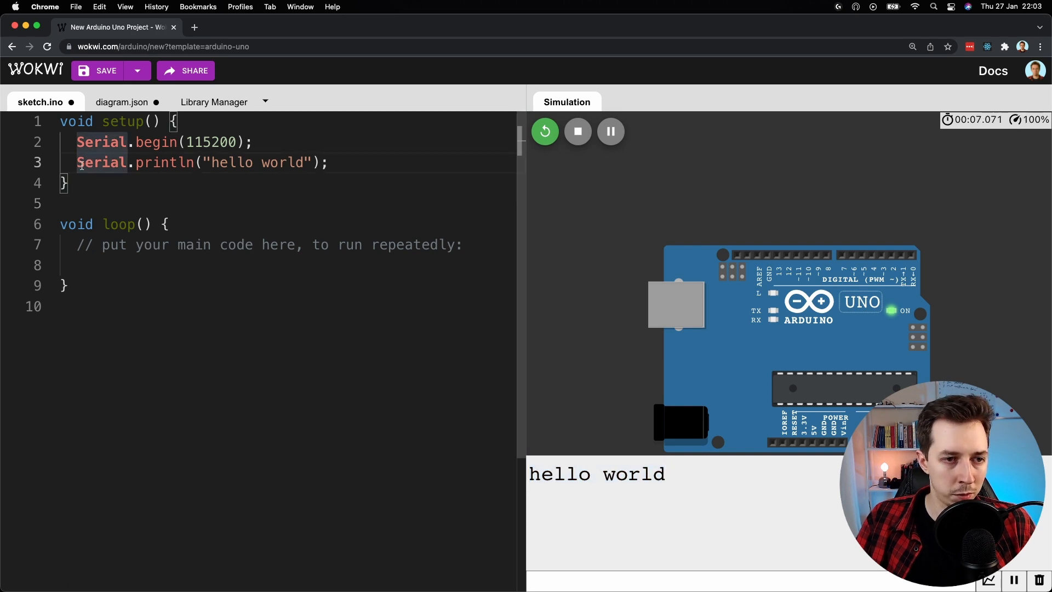
triple_click(201, 163)
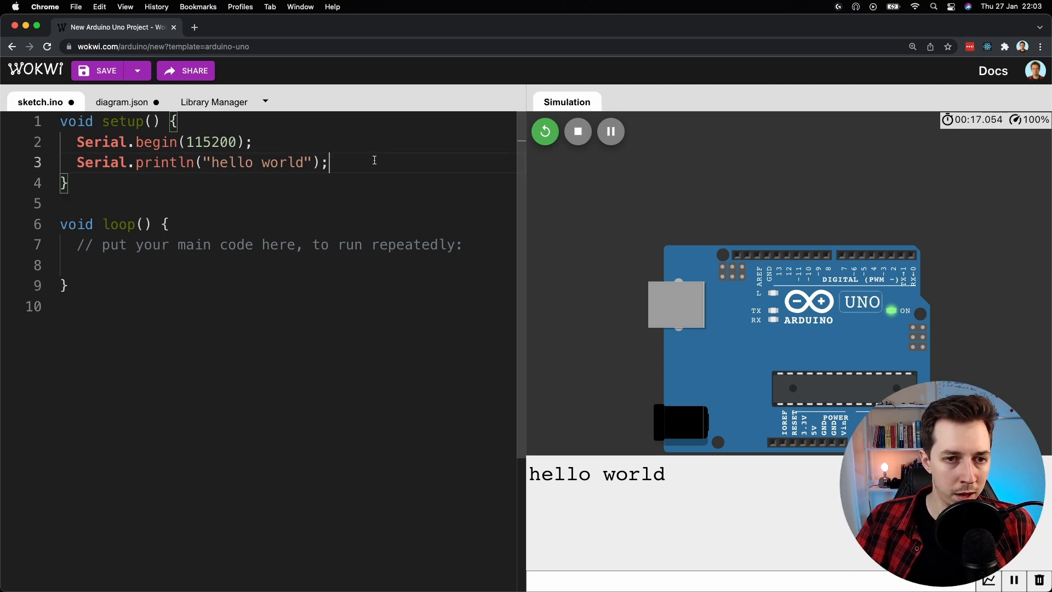
Move the println line into loop, rerun to fill the monitor with repeated hello world, then stop
triple_click(194, 162)
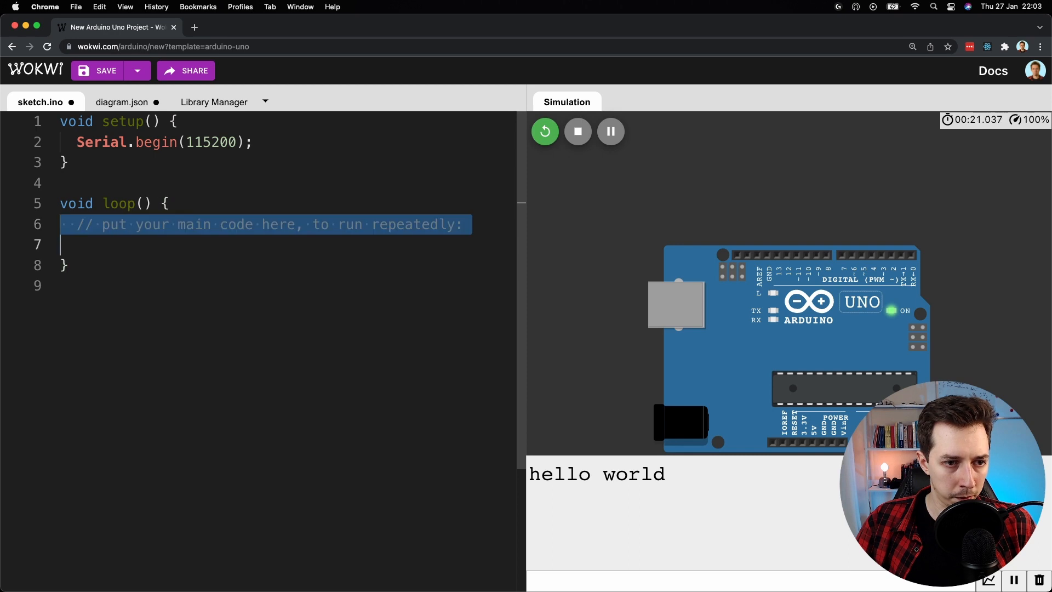
text(Serial.println("hello world");)
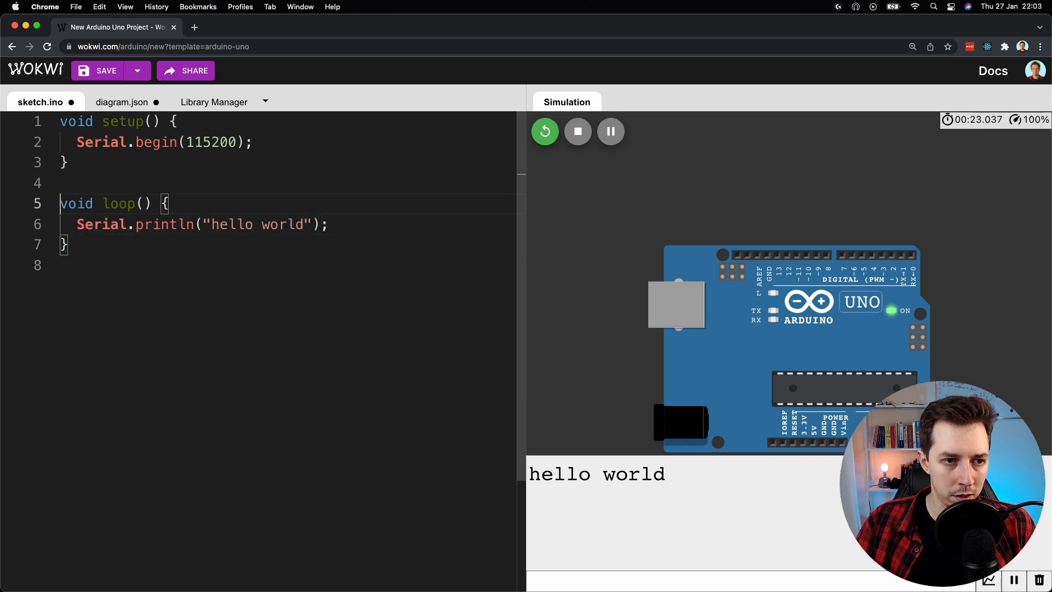
click(577, 131)
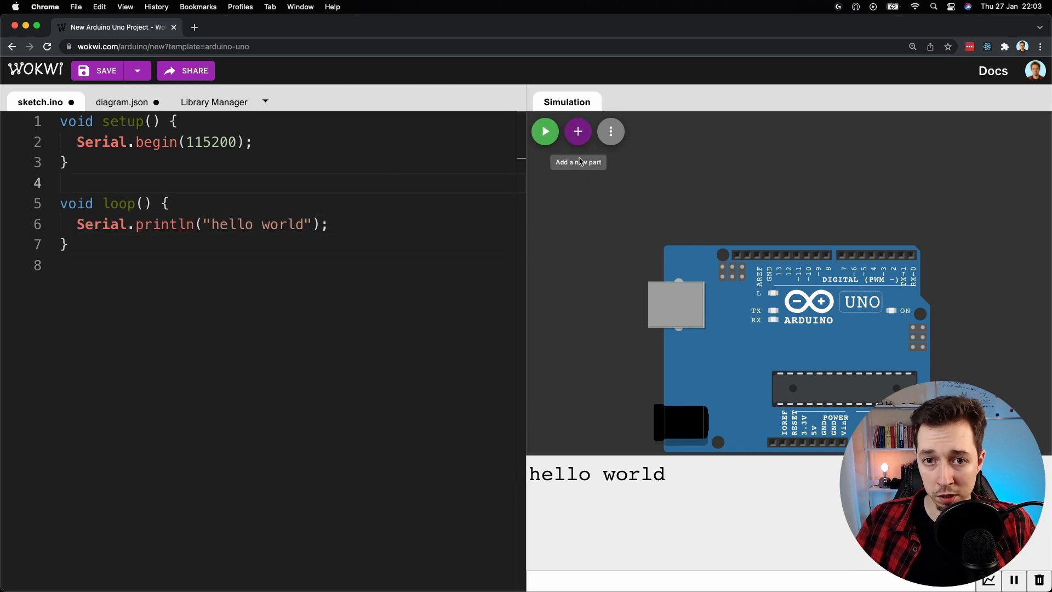
click(544, 131)
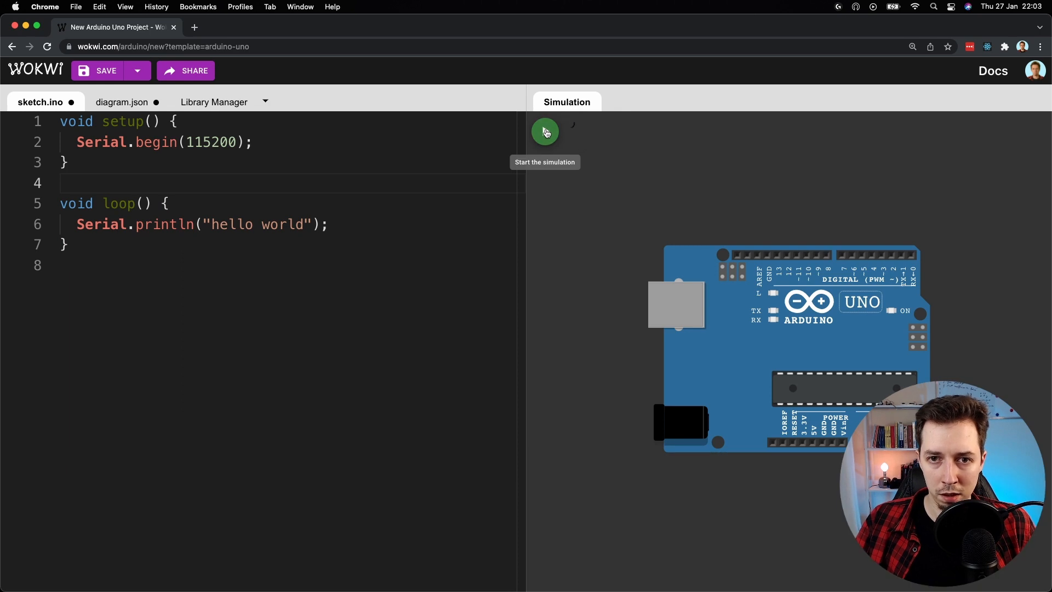
click(545, 131)
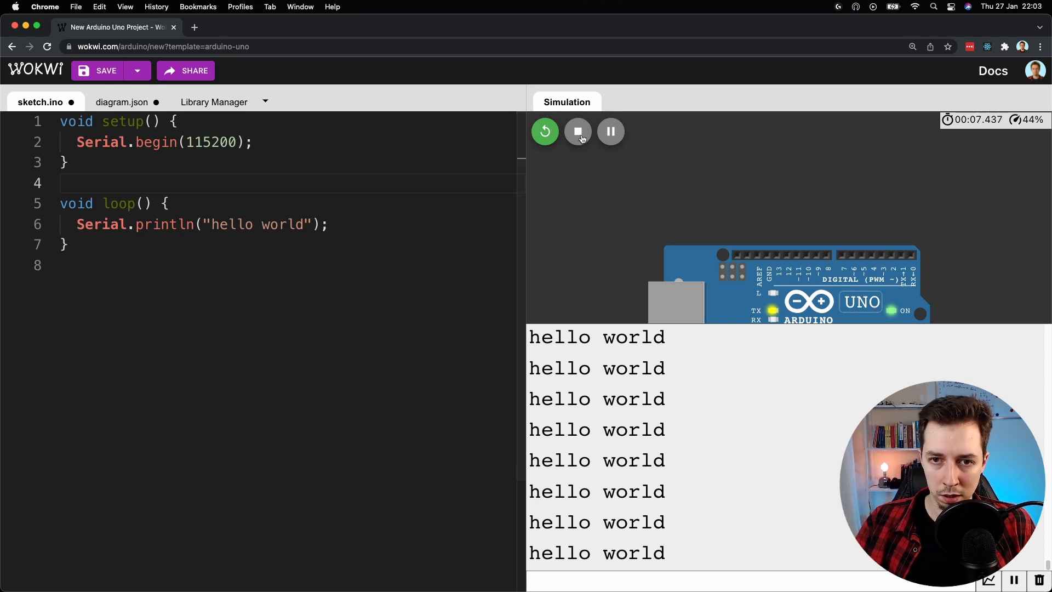
click(578, 131)
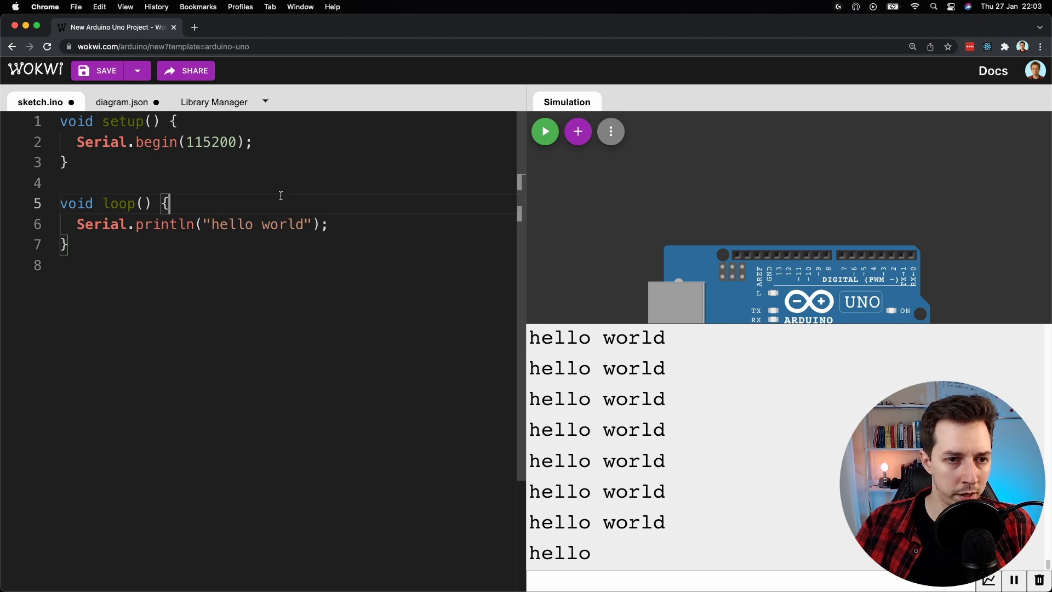
Make setup print "hello world from setup" and loop print "hello world from loop"
triple_click(201, 224)
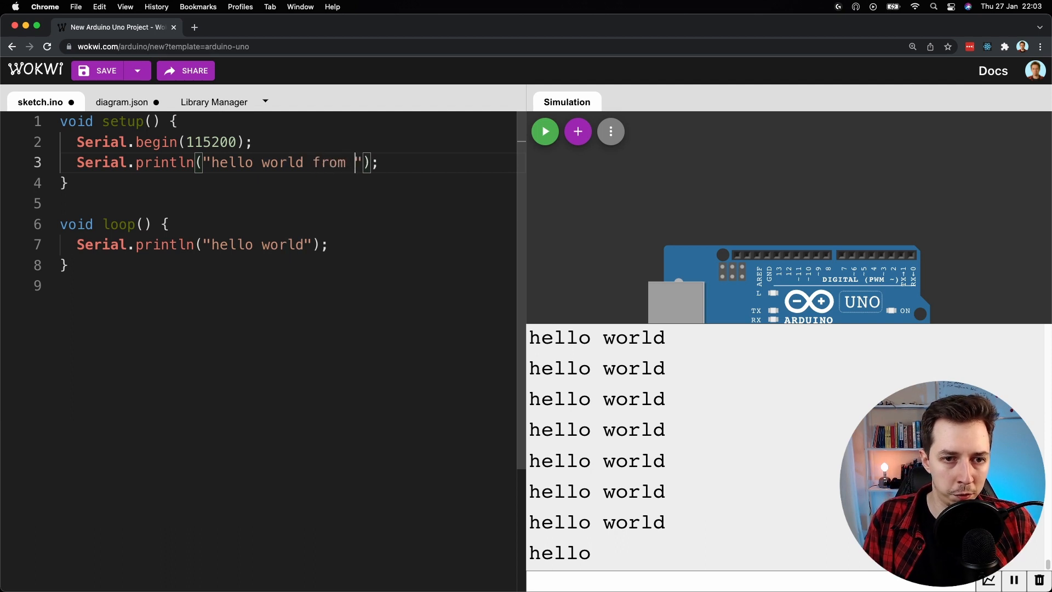
text(setup)
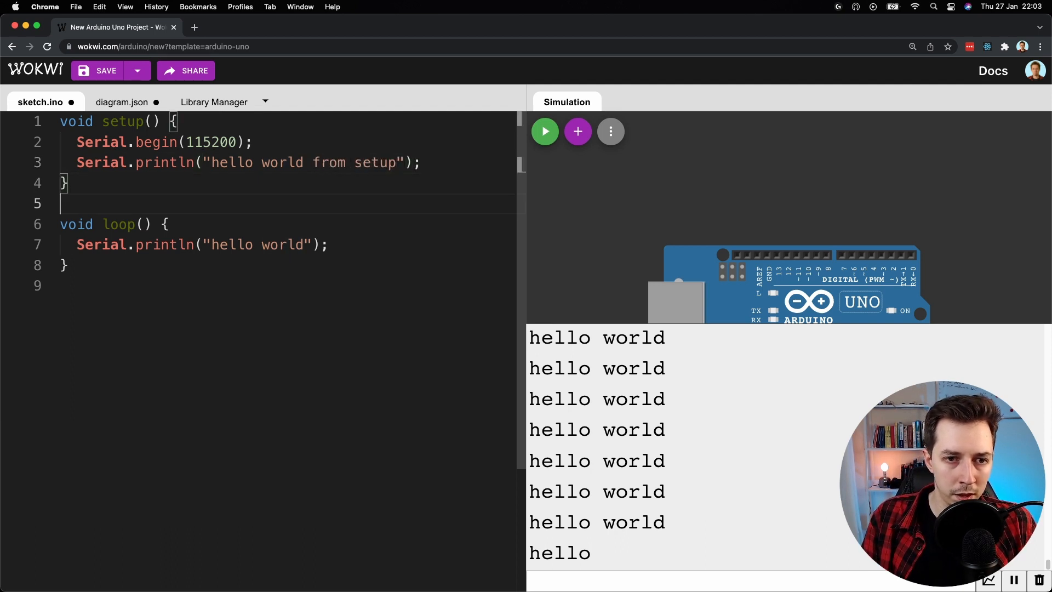
text(fro)
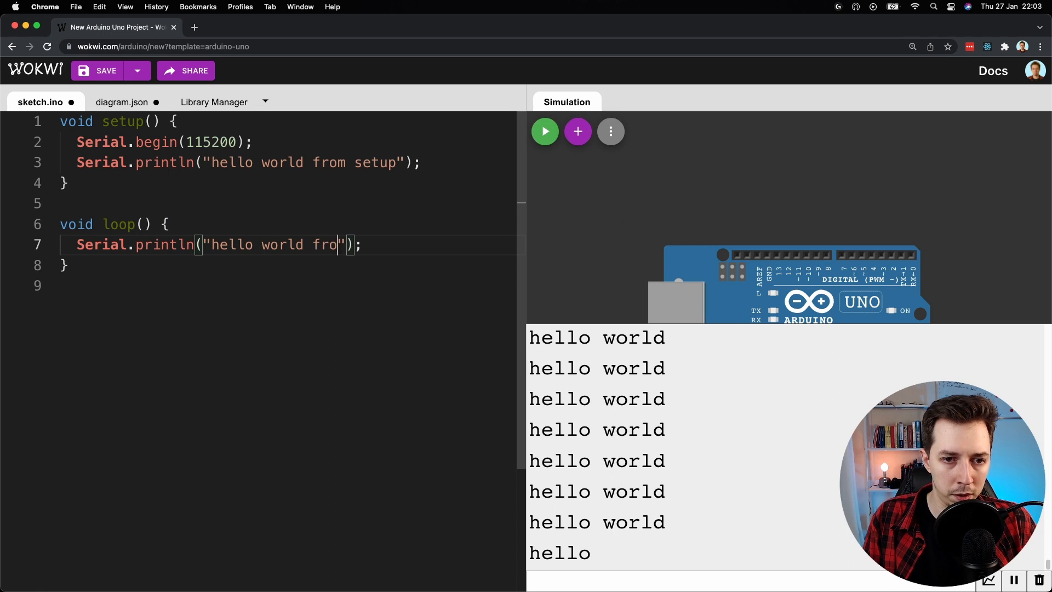
text(m loop)
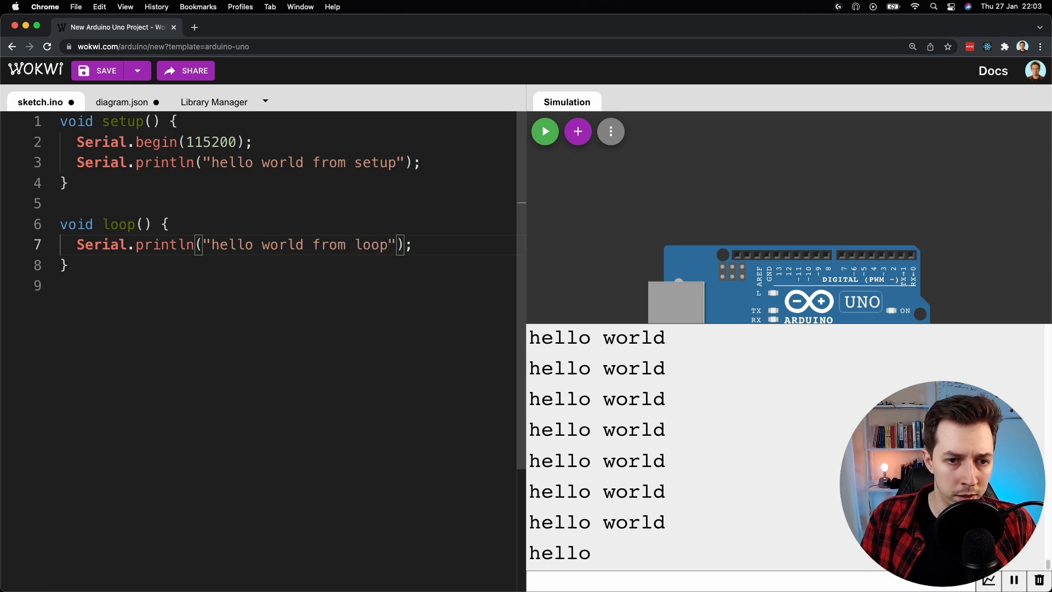
Add delay(3000); at the end of loop
text(de)
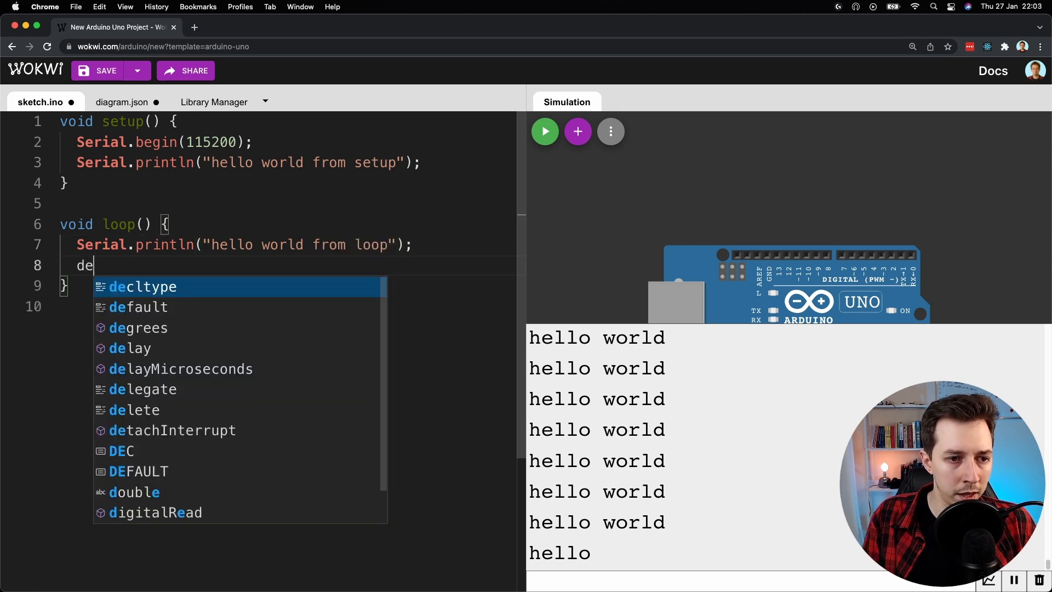
text(lay();)
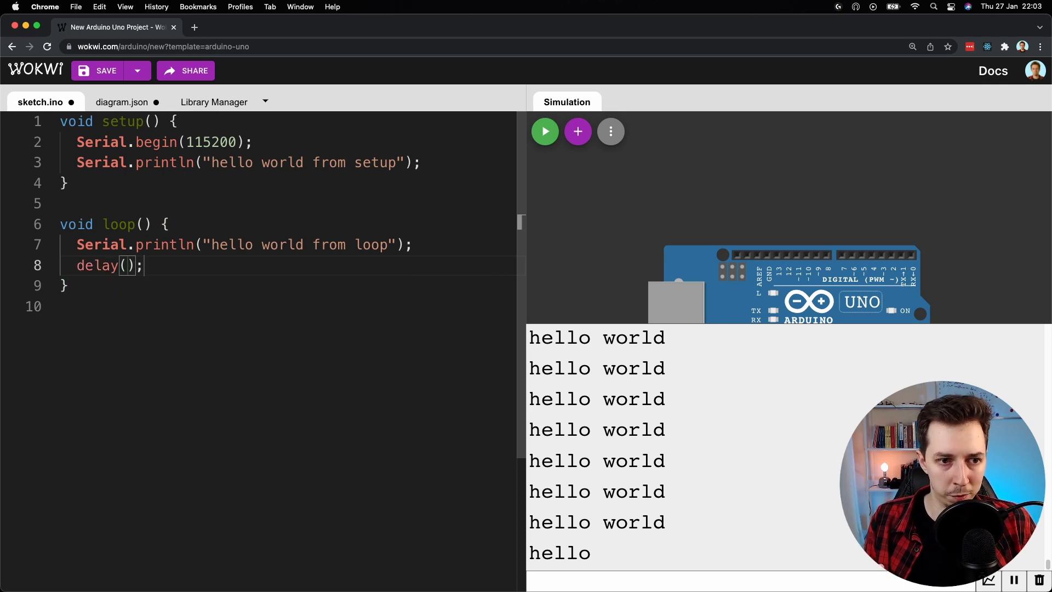
text(2)
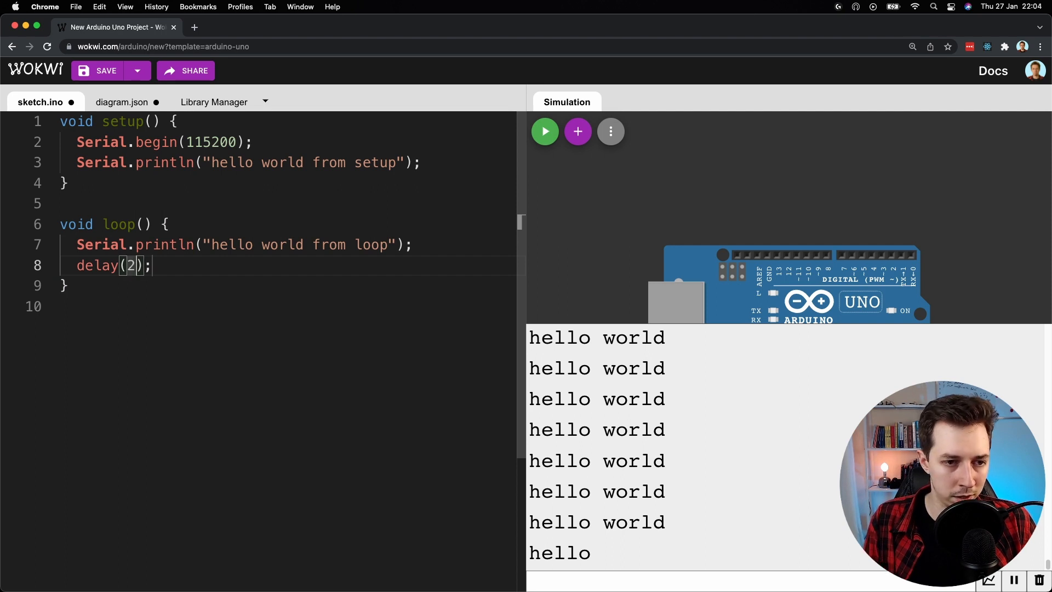
text(000)
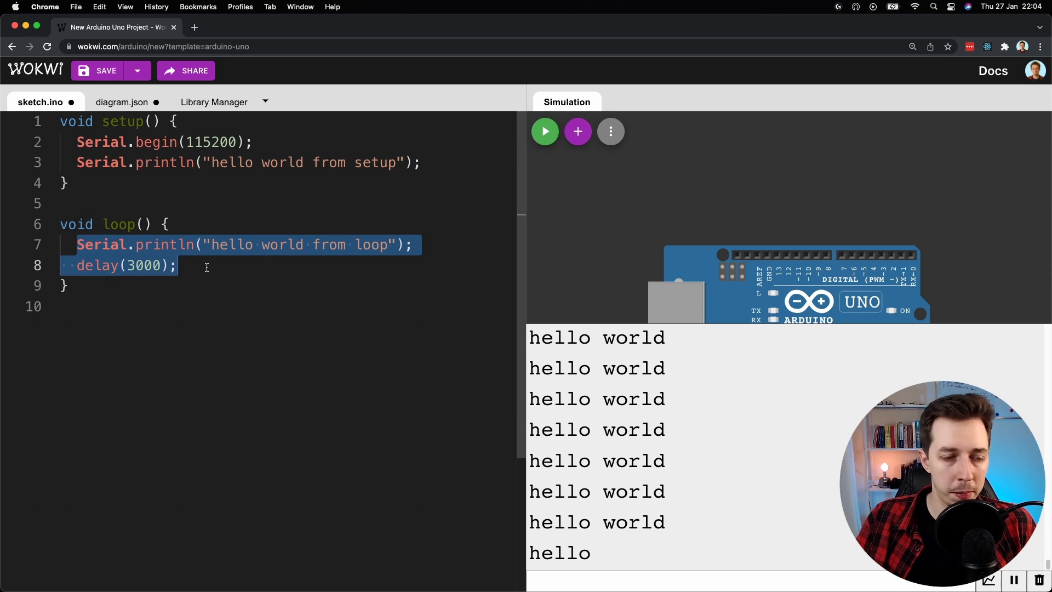
click(448, 276)
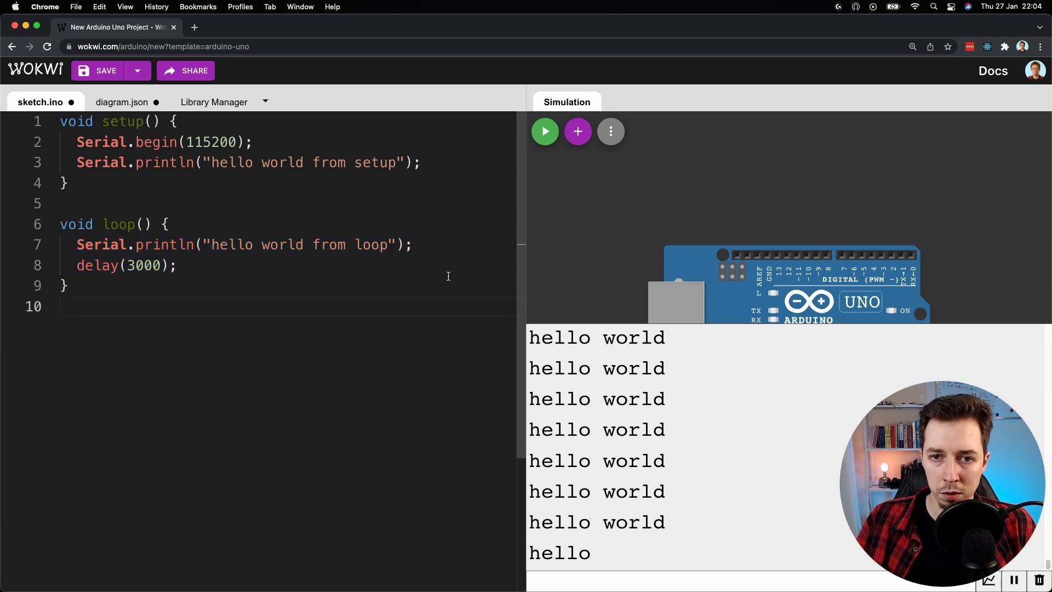
click(544, 131)
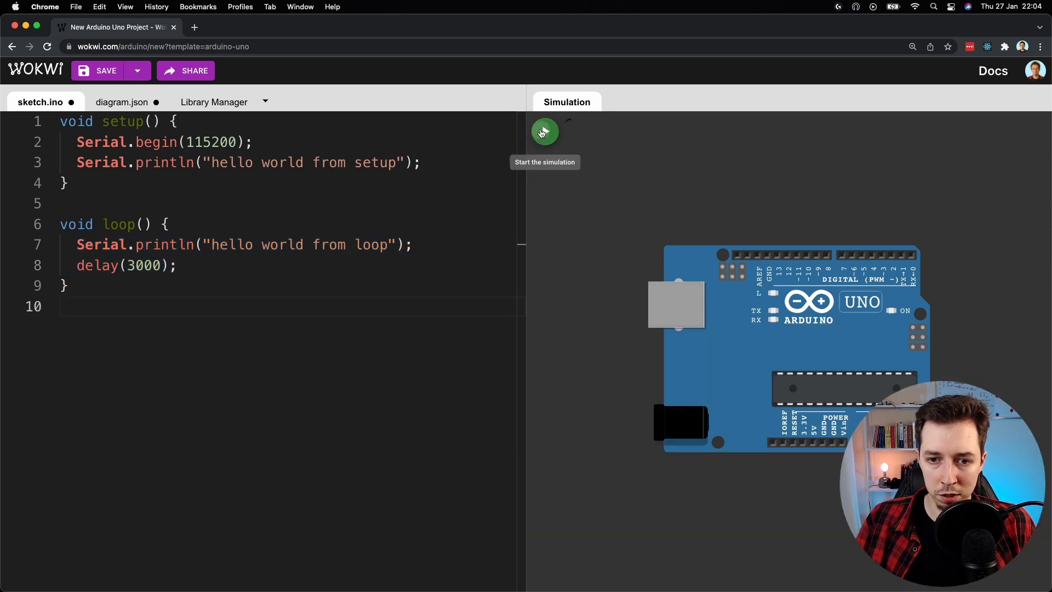
Run the sketch showing repeated "hello world from loop", then change loop's println to print
click(544, 132)
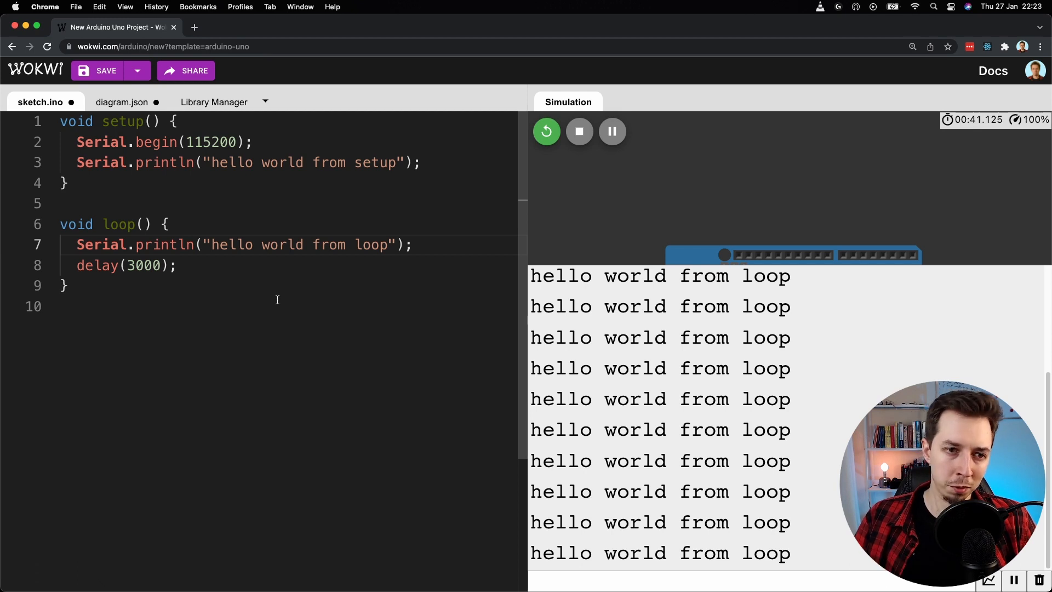
mouse_move(199, 213)
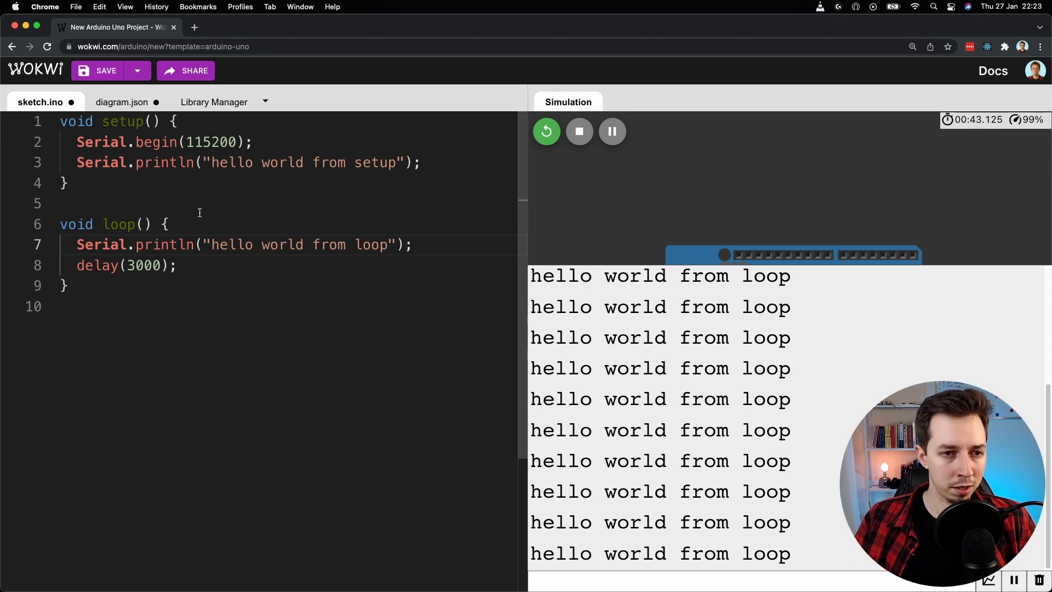
double_click(164, 162)
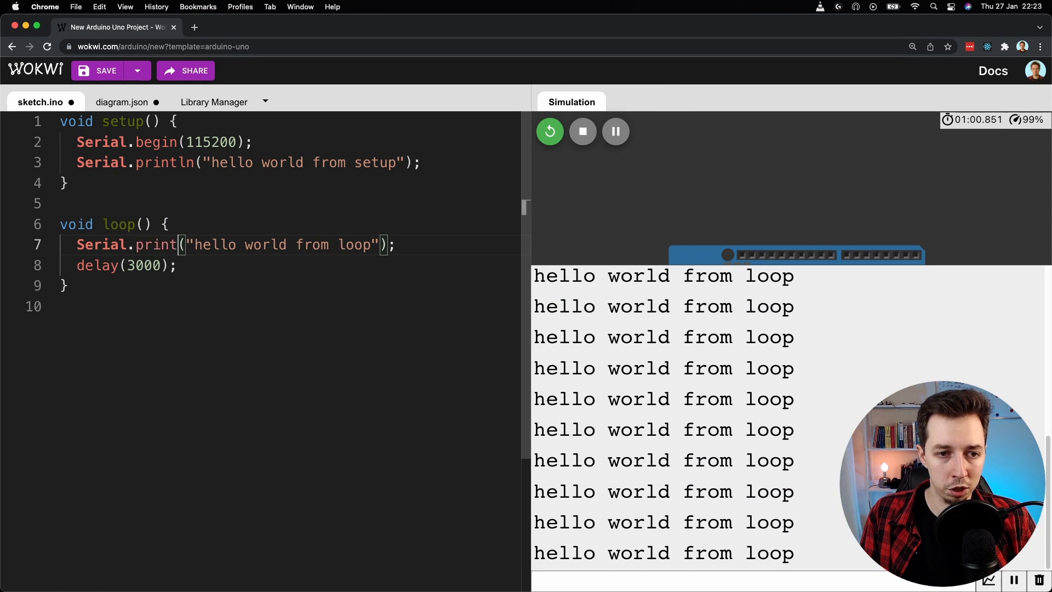
Shorten loop's message to "hello" and rerun so the hellos print together on one line
double_click(214, 244)
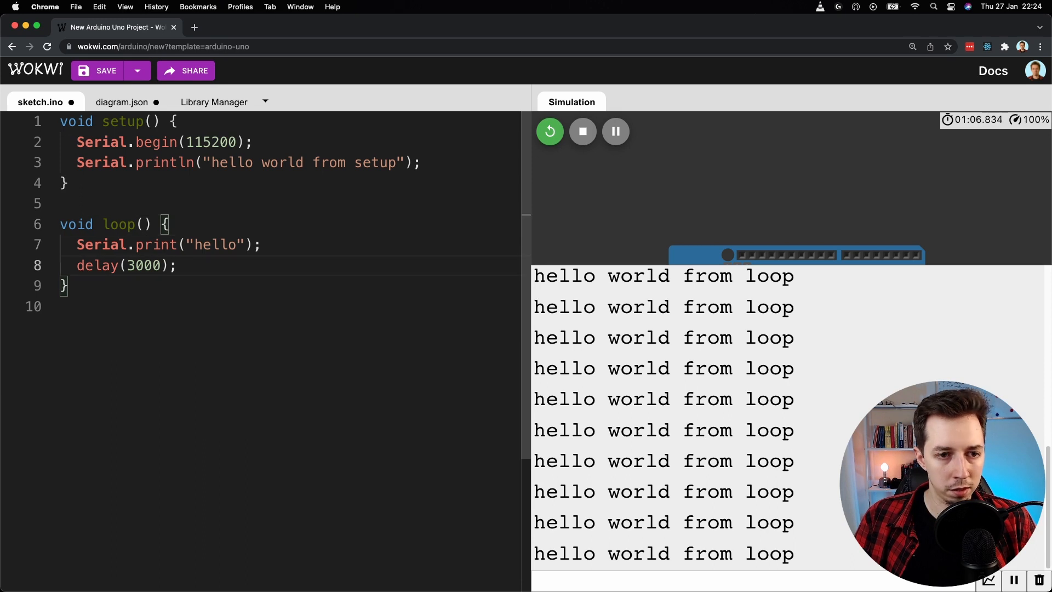
mouse_move(629, 245)
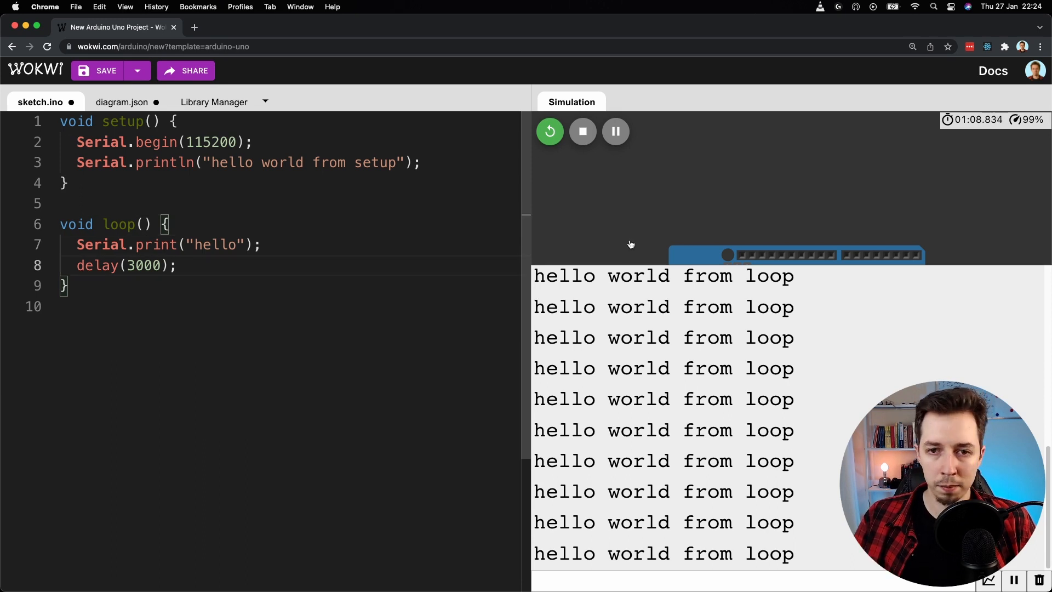
click(581, 131)
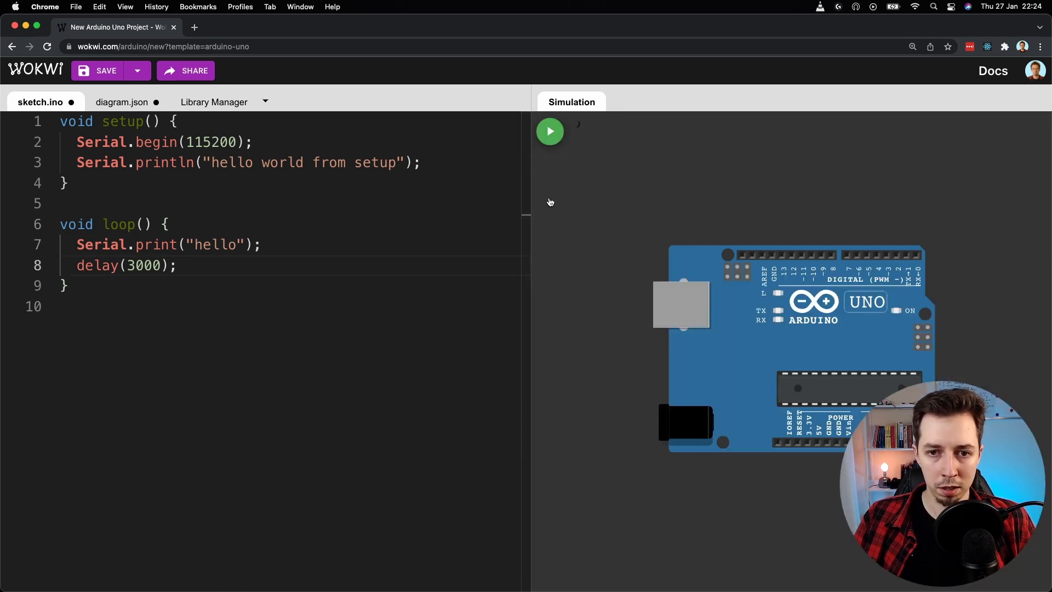
click(549, 131)
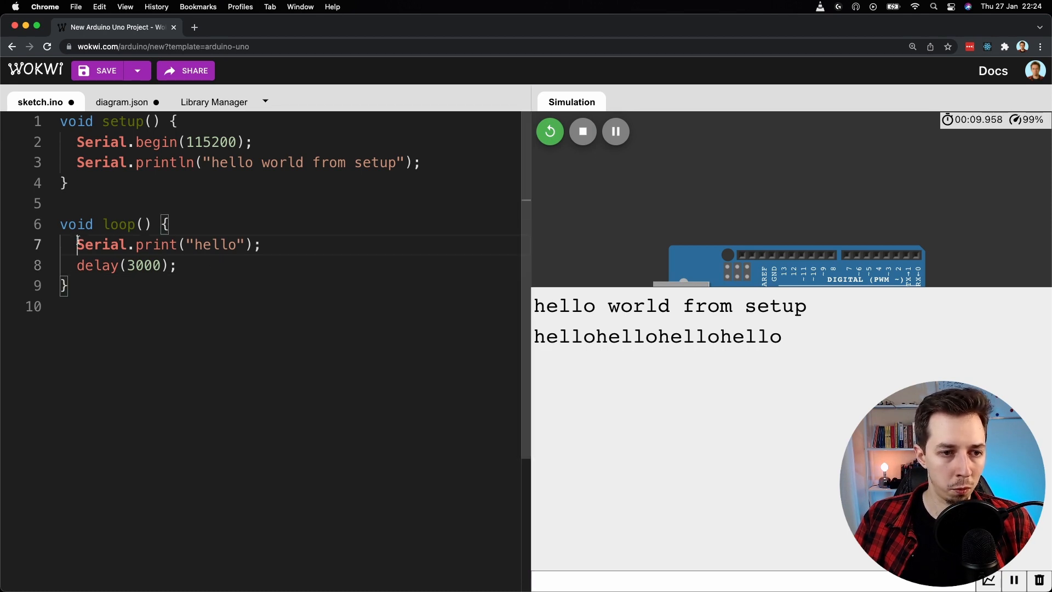
double_click(156, 244)
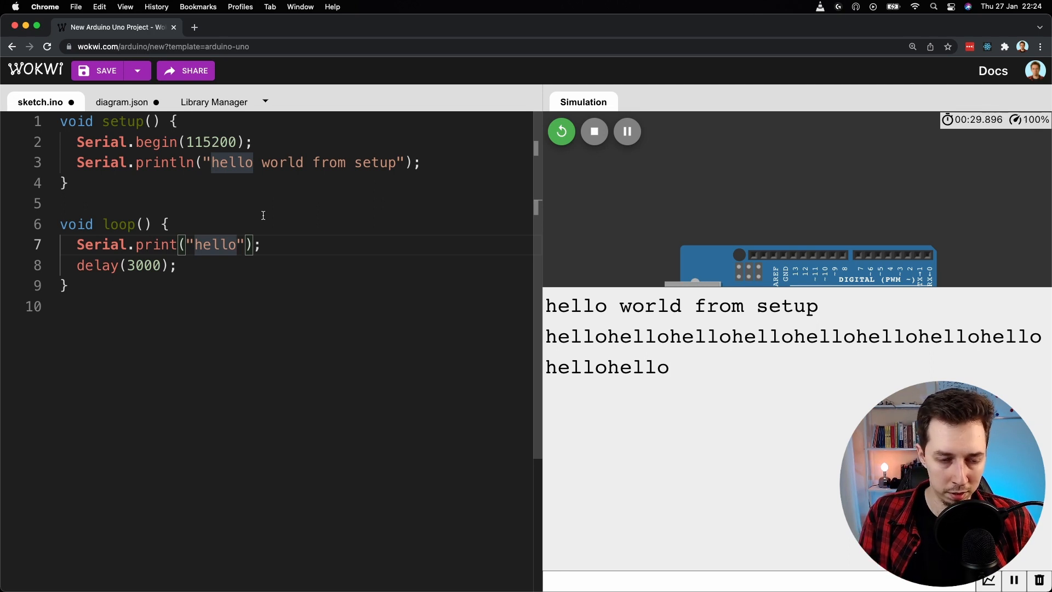
End loop's message with \n and rerun so each hello prints on its own line
text(\)
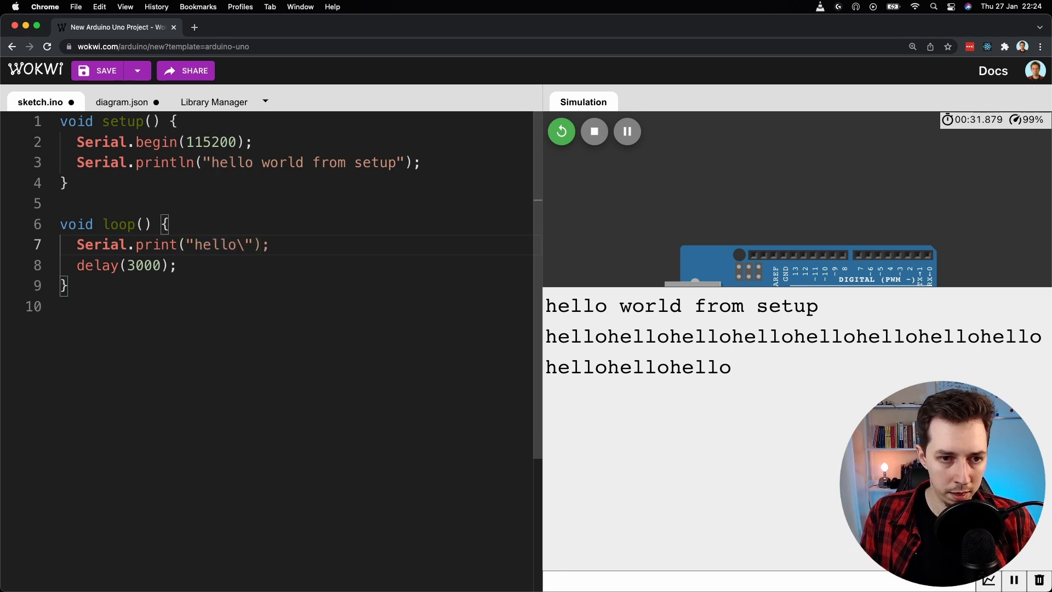
text(n)
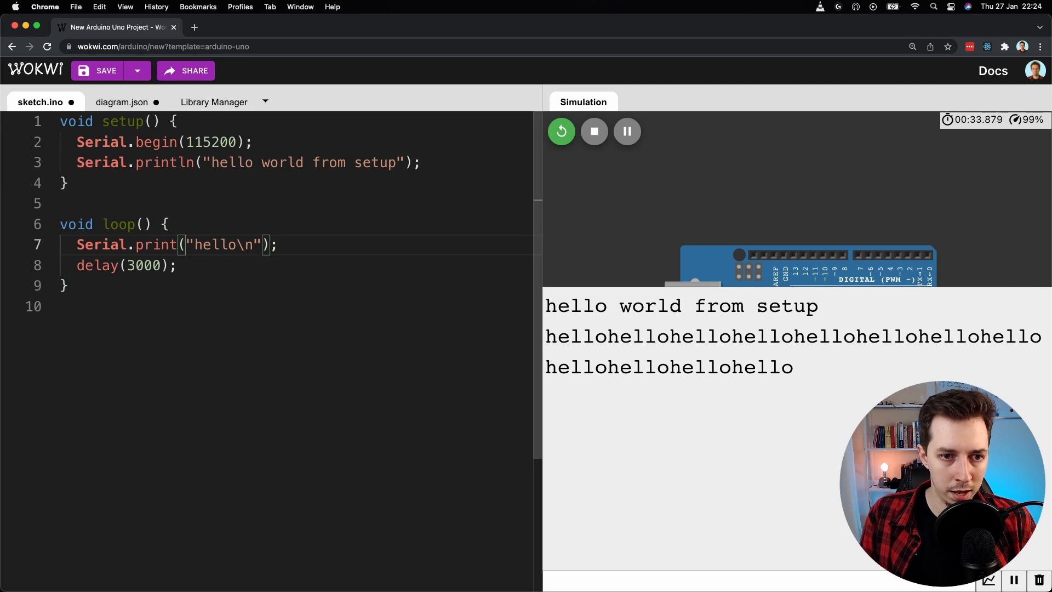
mouse_move(561, 131)
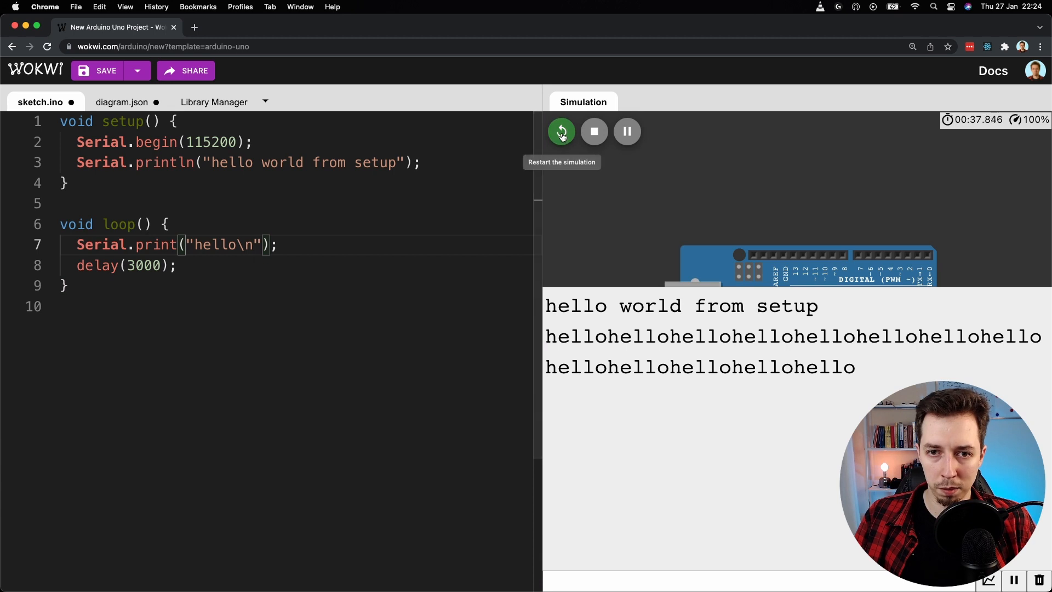
click(593, 131)
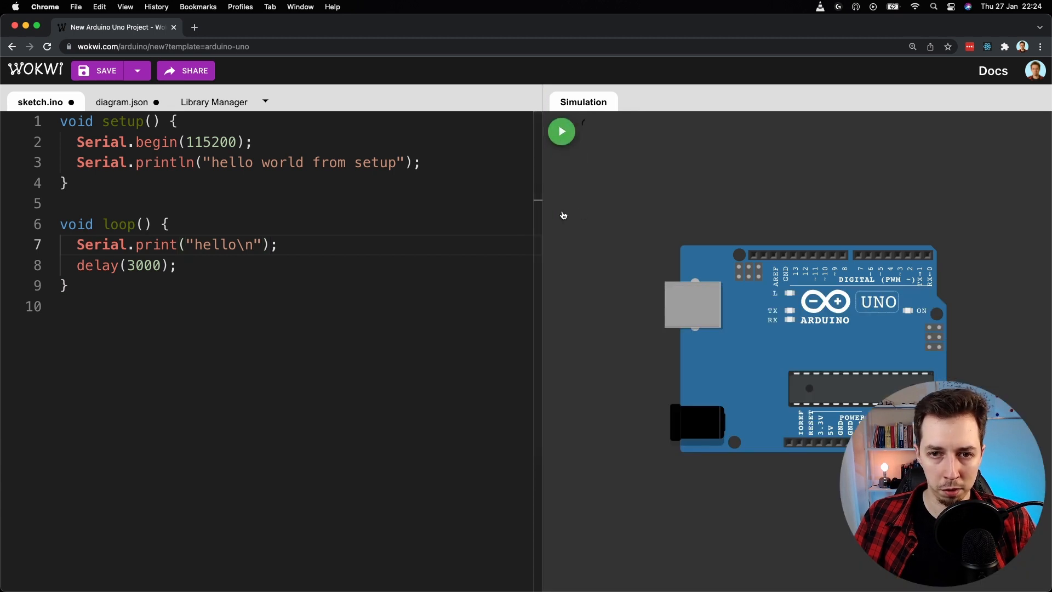
click(561, 131)
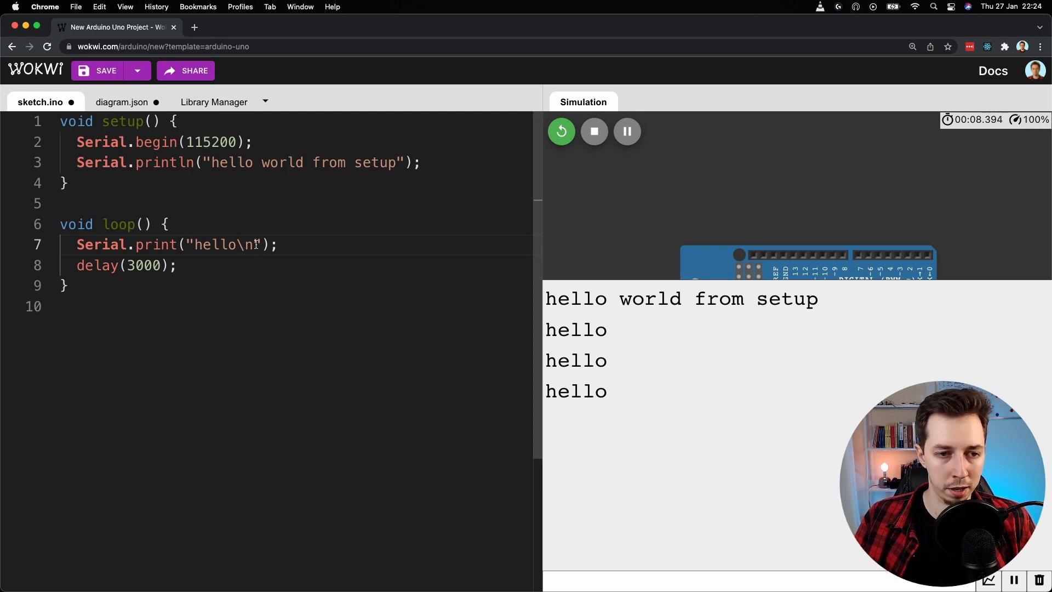
mouse_move(627, 131)
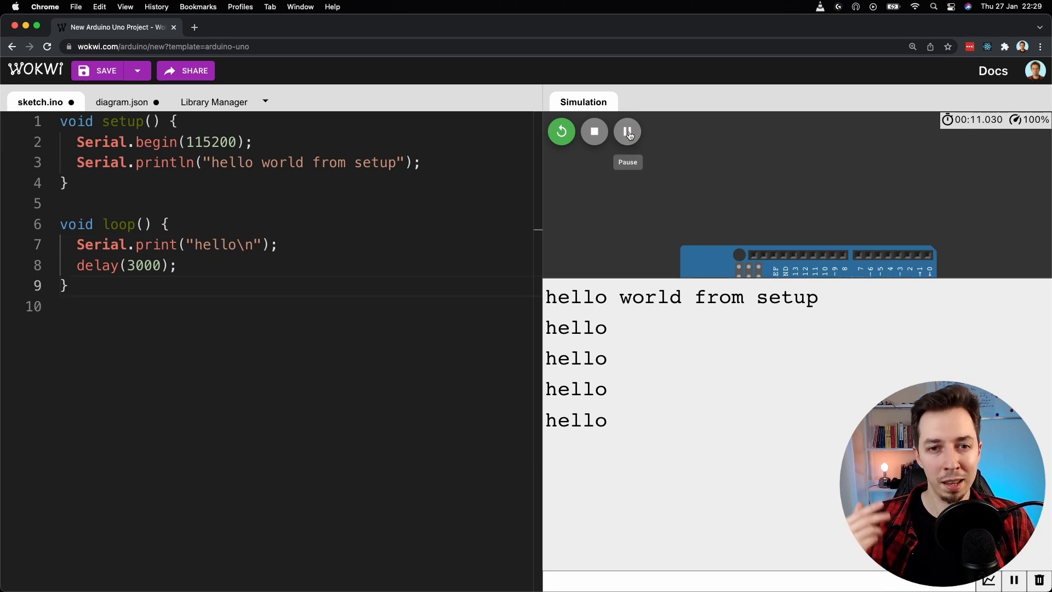